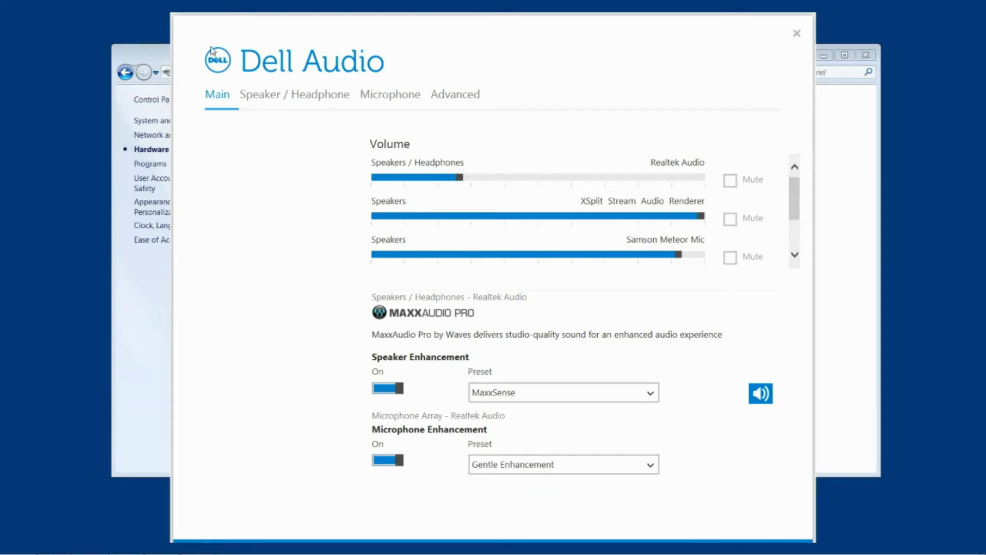
{"action": "mouse_move", "coordinate": [311, 208]}
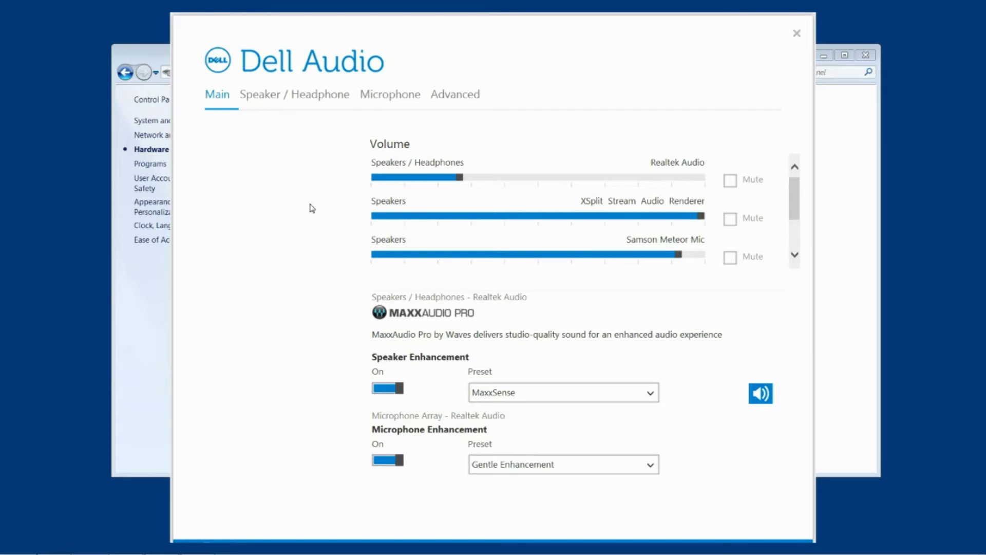
{"action": "mouse_move", "coordinate": [307, 215]}
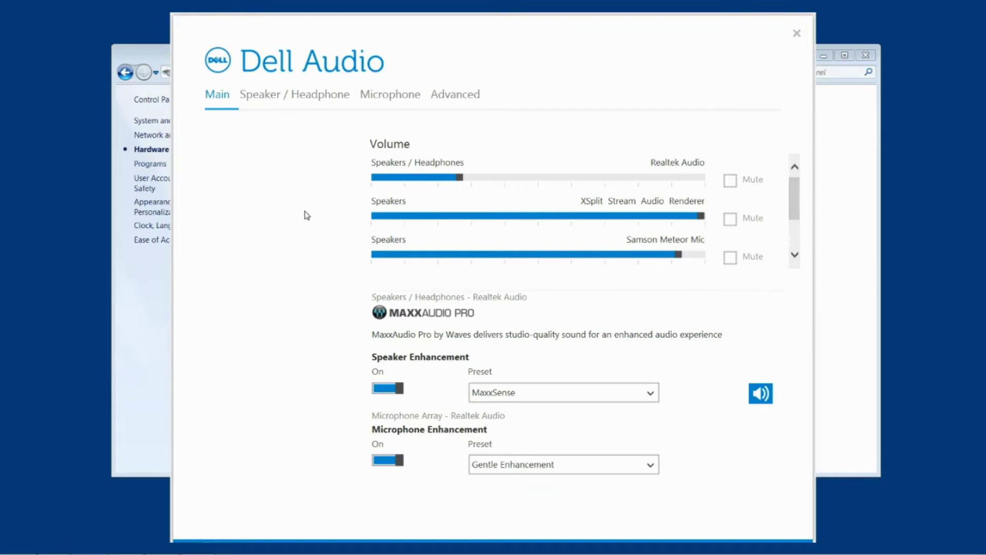
{"action": "mouse_move", "coordinate": [246, 94]}
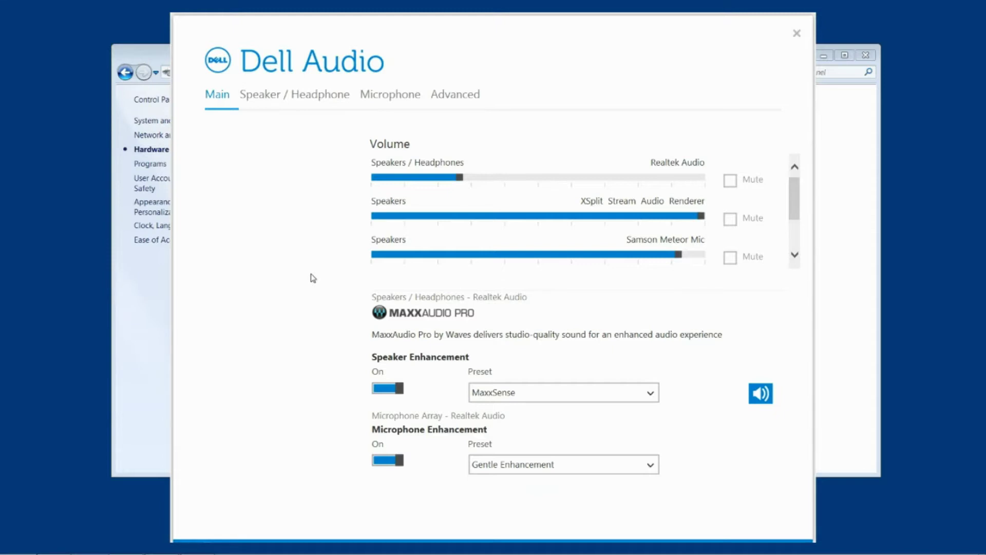
{"action": "mouse_move", "coordinate": [255, 42]}
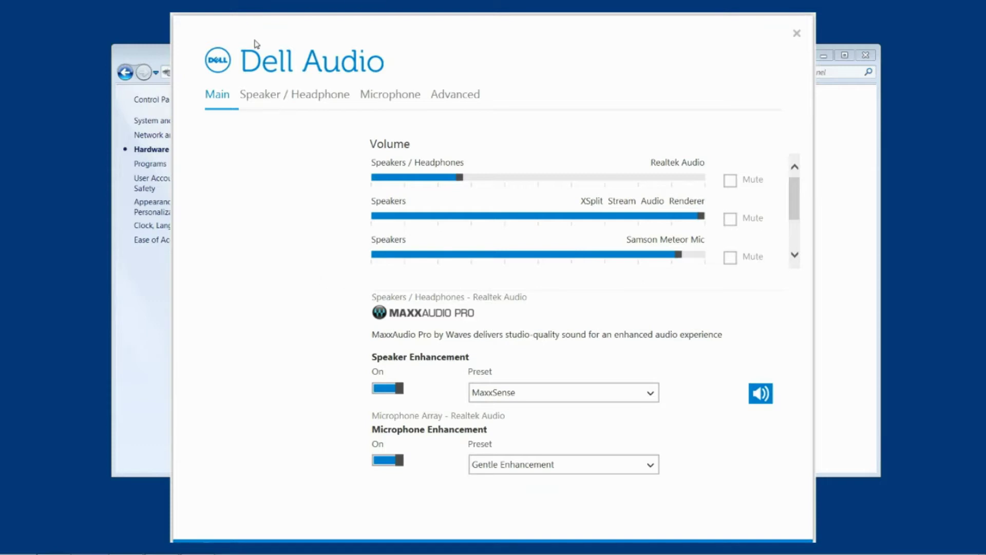
{"action": "mouse_move", "coordinate": [292, 206]}
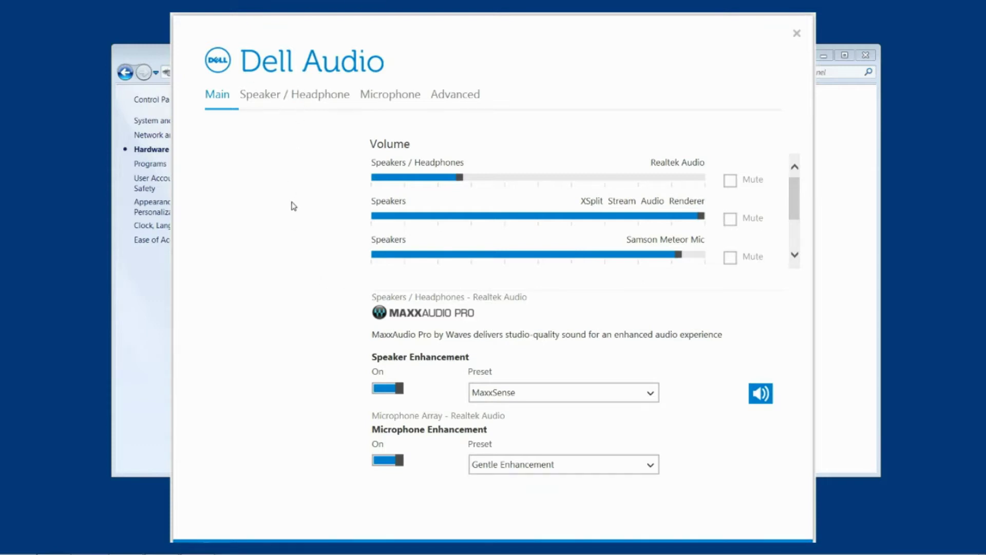
{"action": "mouse_move", "coordinate": [323, 410]}
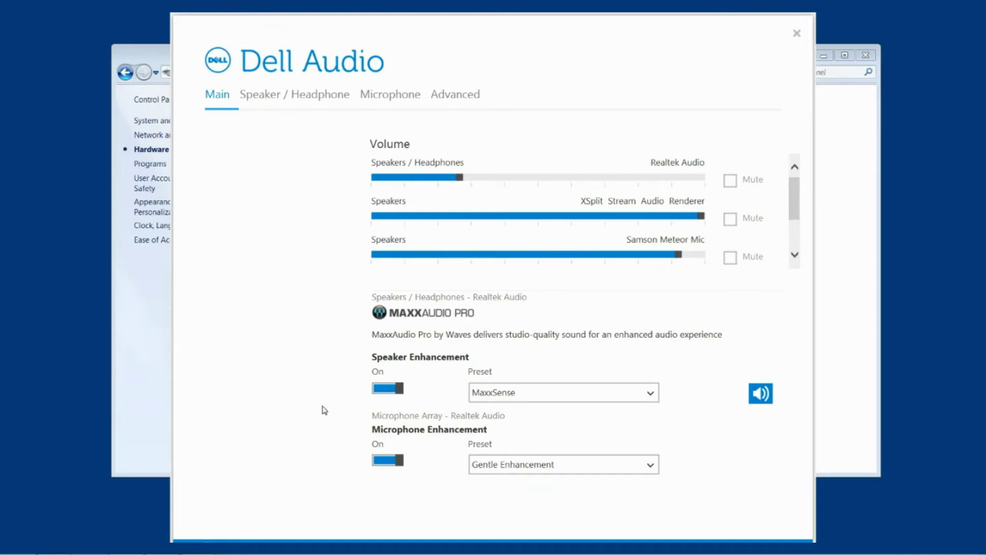
{"action": "mouse_move", "coordinate": [303, 284]}
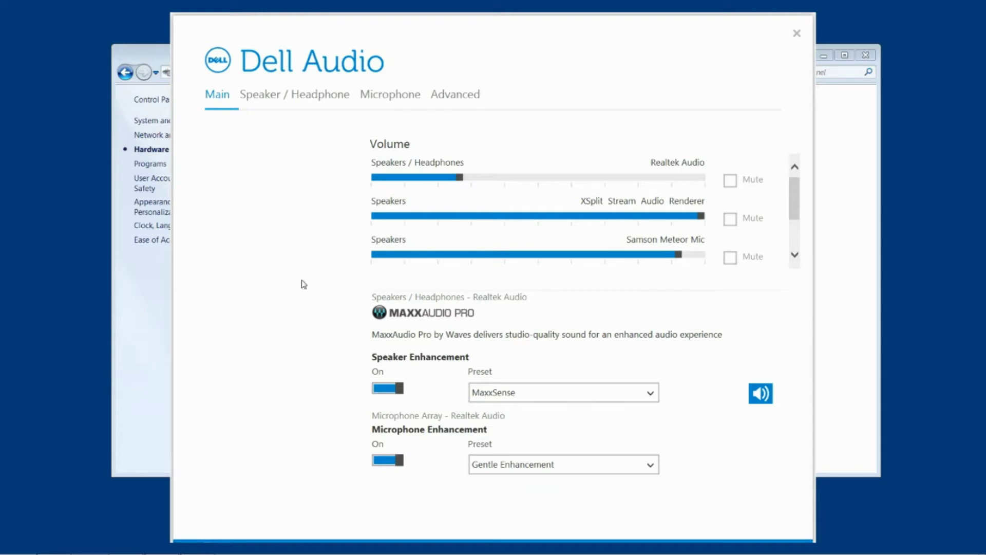
{"action": "mouse_move", "coordinate": [353, 448]}
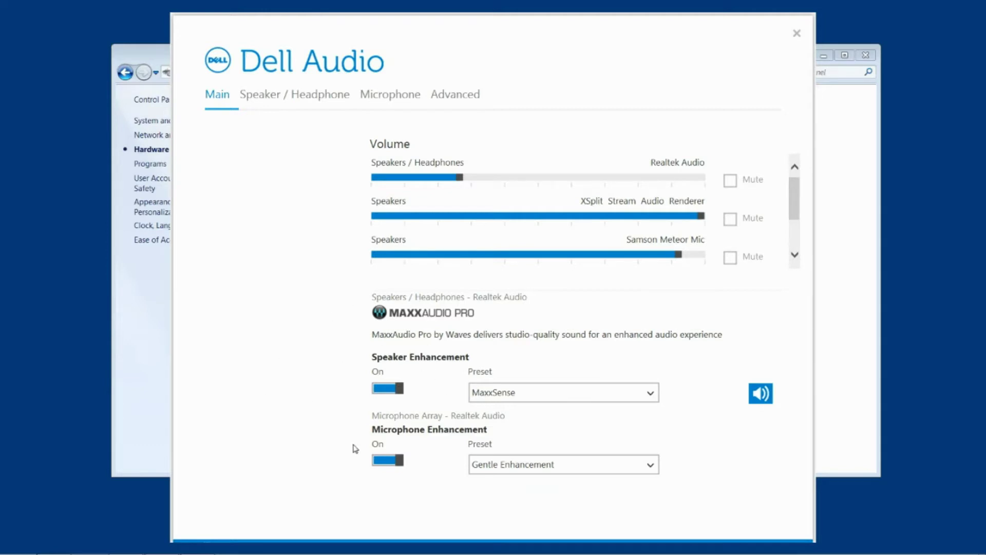
{"action": "mouse_move", "coordinate": [308, 306]}
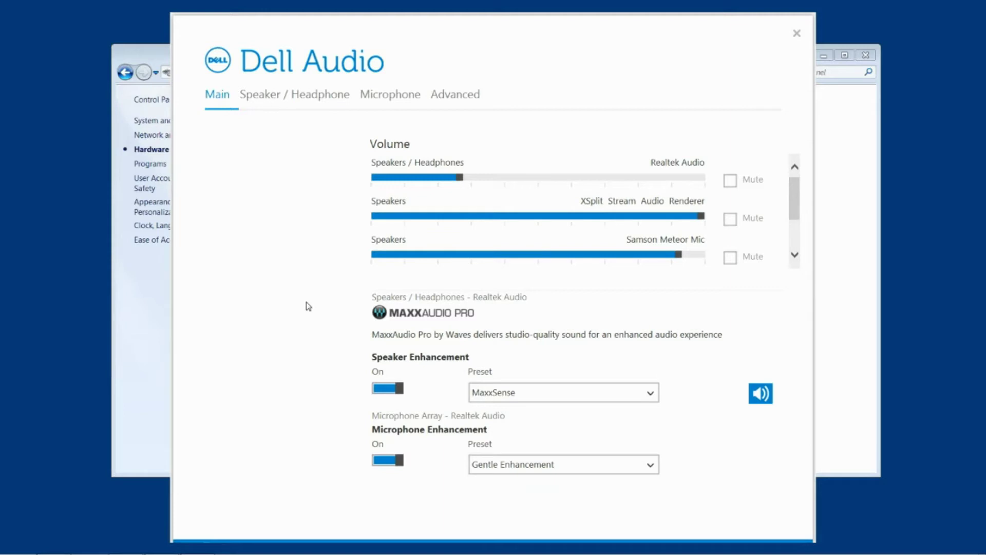
{"action": "mouse_move", "coordinate": [180, 61]}
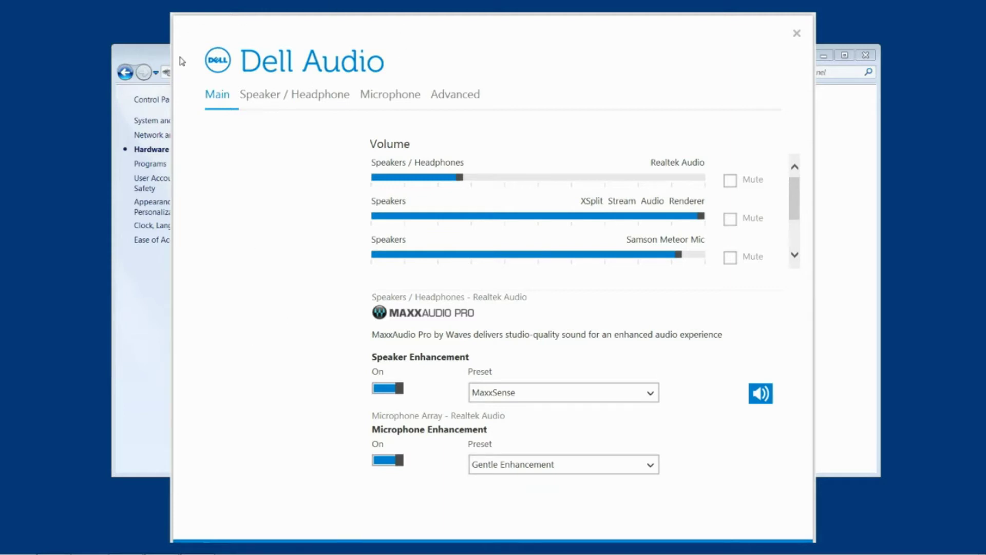
{"action": "mouse_move", "coordinate": [410, 83]}
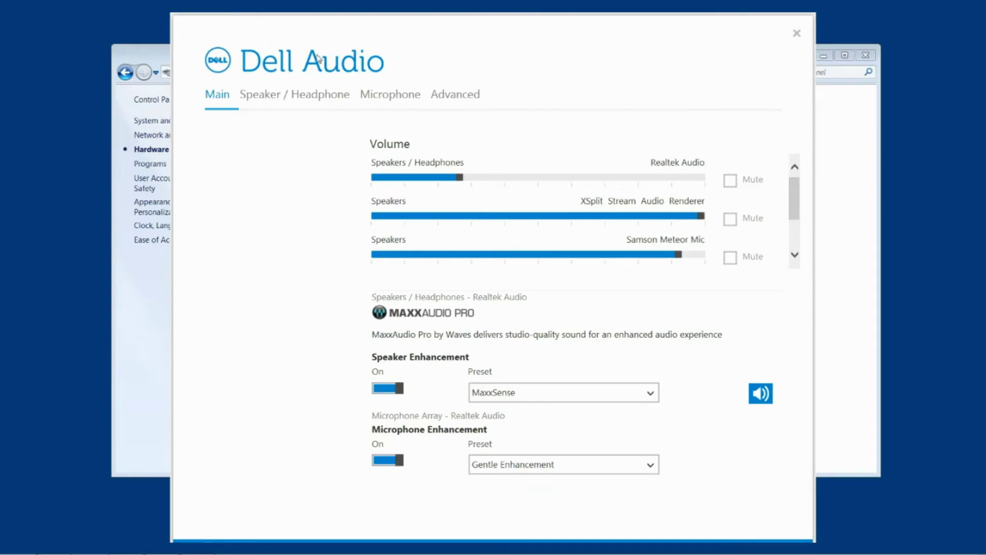
{"action": "mouse_move", "coordinate": [398, 85]}
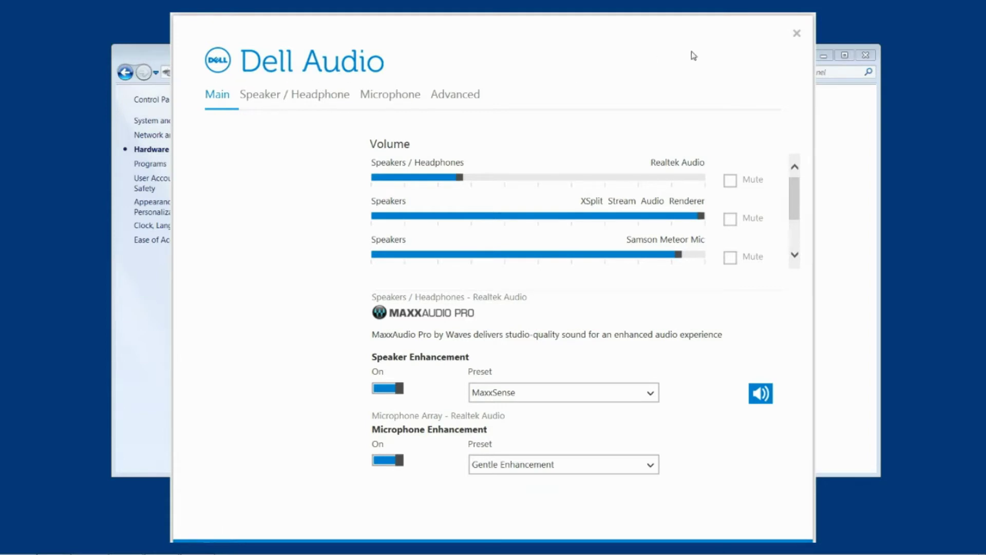
- Close Dell Audio and switch Control Panel home to the Large icons view
{"action": "left_click", "coordinate": [796, 33]}
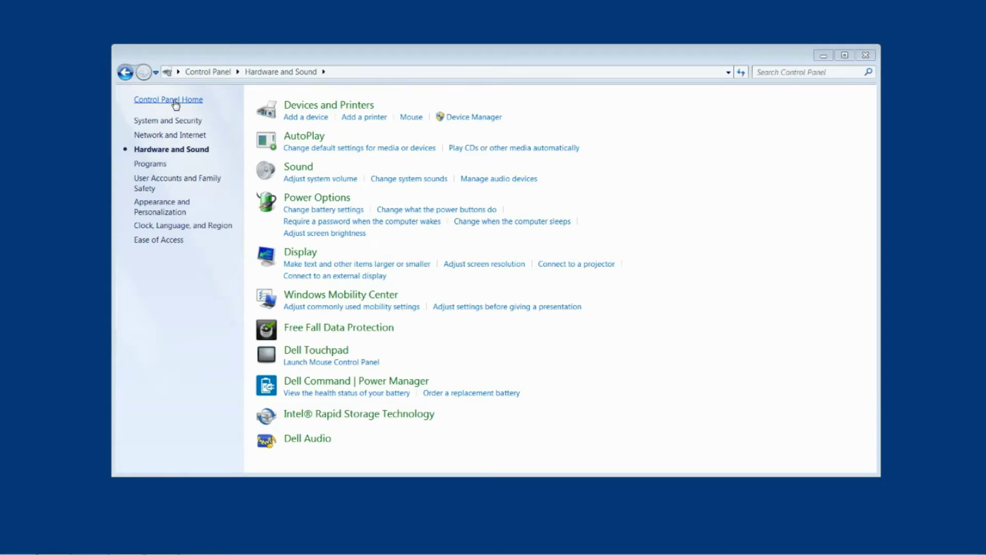
{"action": "left_click", "coordinate": [168, 100]}
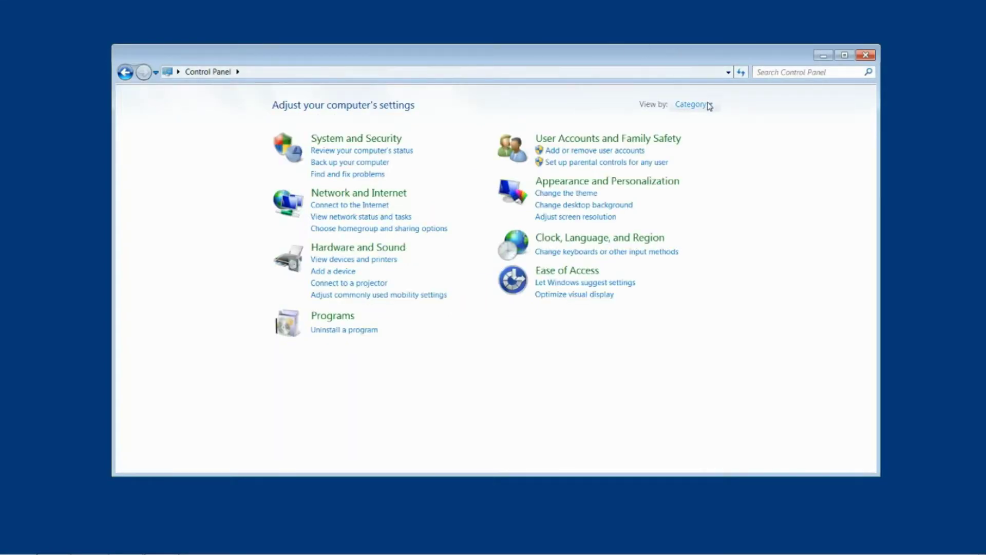
{"action": "left_click", "coordinate": [694, 104]}
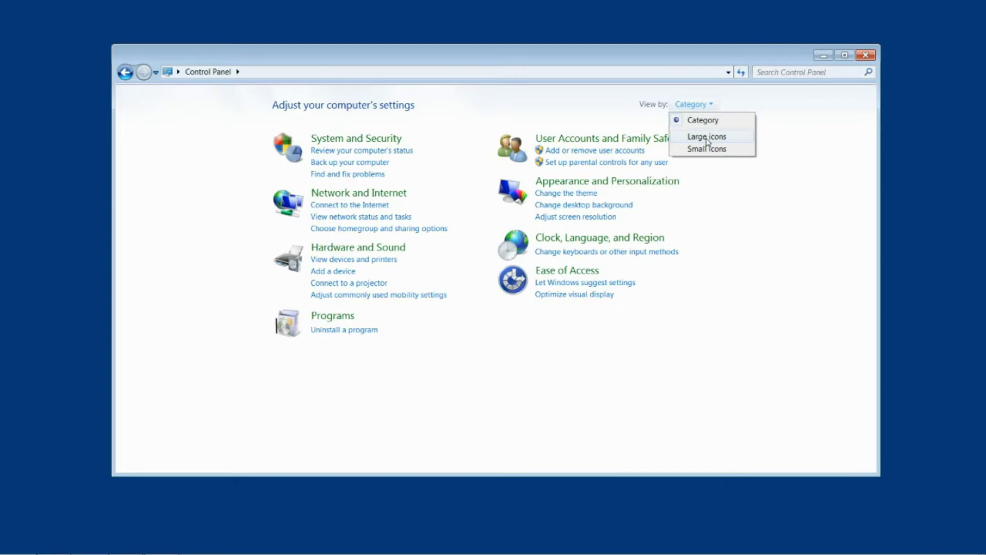
{"action": "left_click", "coordinate": [706, 137]}
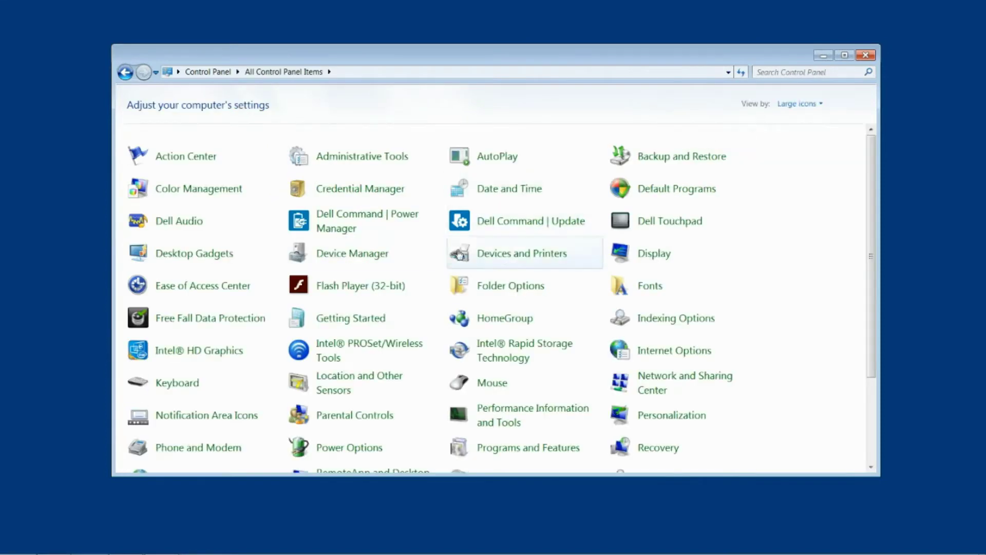
{"action": "mouse_move", "coordinate": [365, 259]}
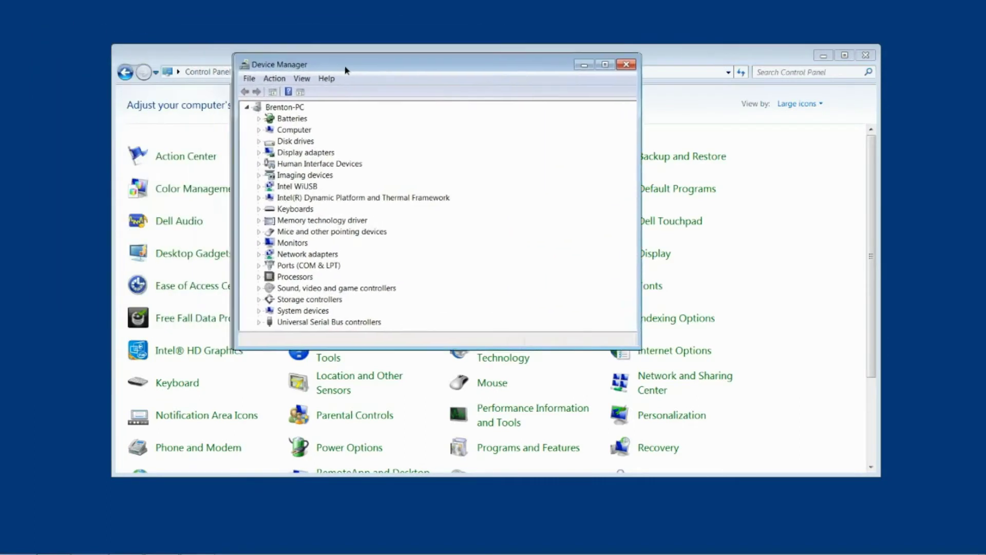
- Expand Sound, video and game controllers and disable the Realtek Audio device
{"action": "left_click_drag", "start_coordinate": [344, 64], "coordinate": [389, 80]}
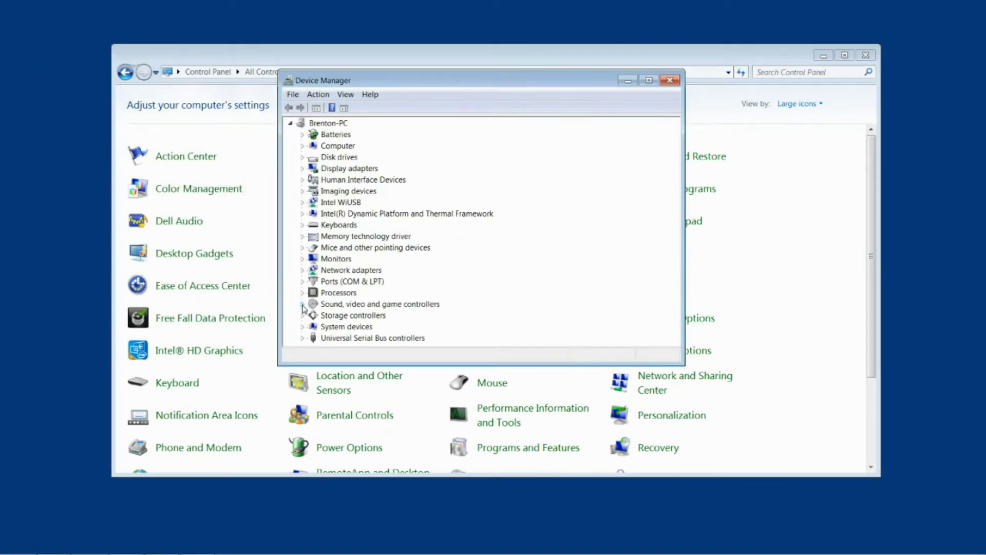
{"action": "left_click", "coordinate": [302, 304]}
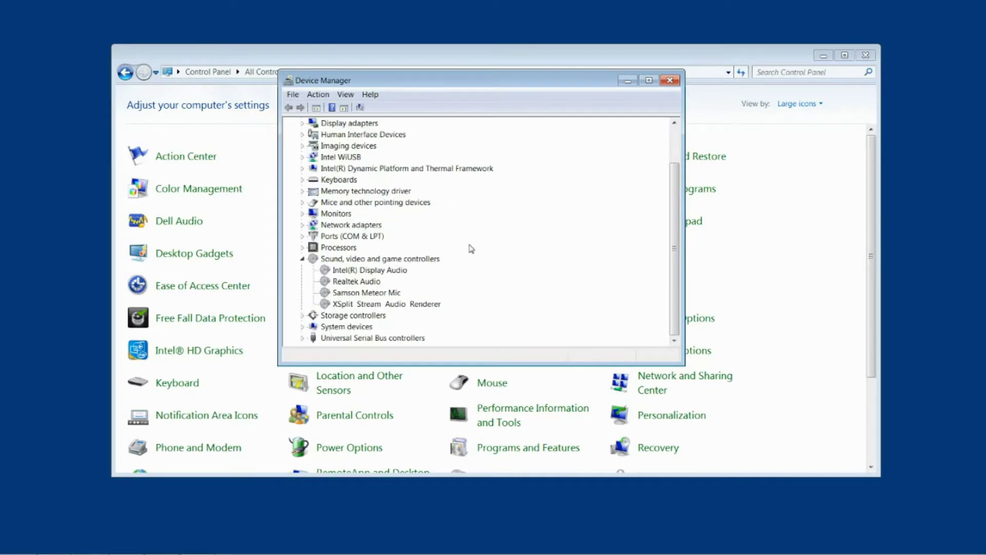
{"action": "mouse_move", "coordinate": [373, 270]}
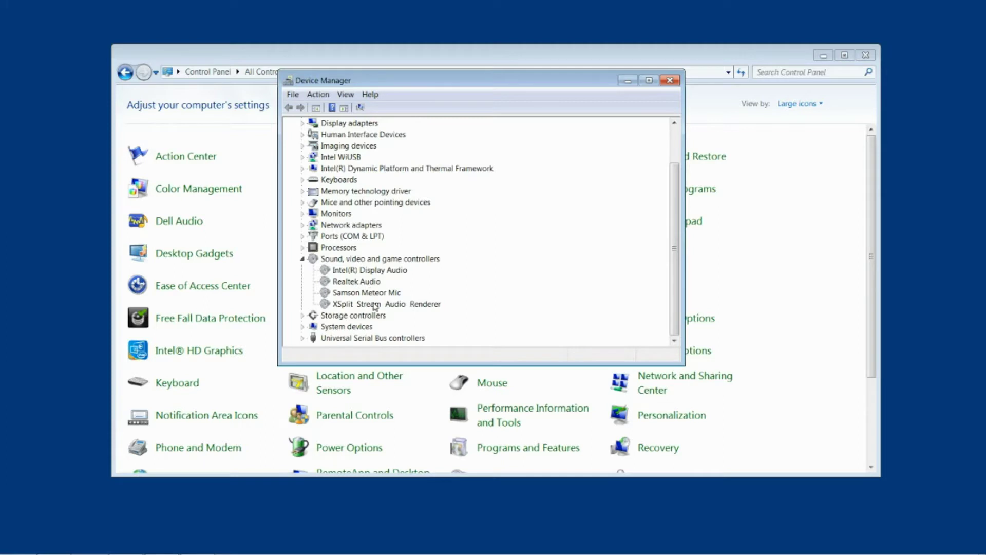
{"action": "left_click", "coordinate": [357, 281]}
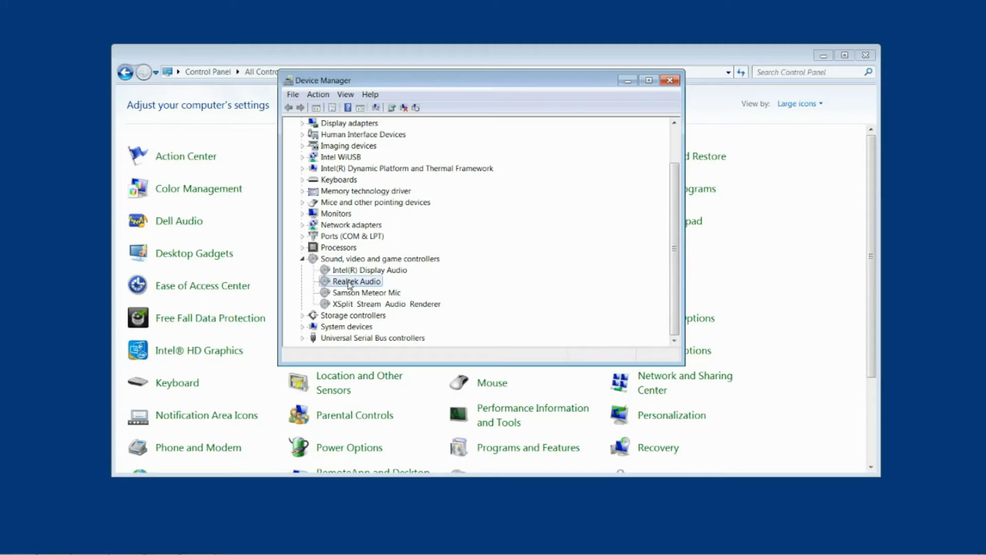
{"action": "mouse_move", "coordinate": [382, 281]}
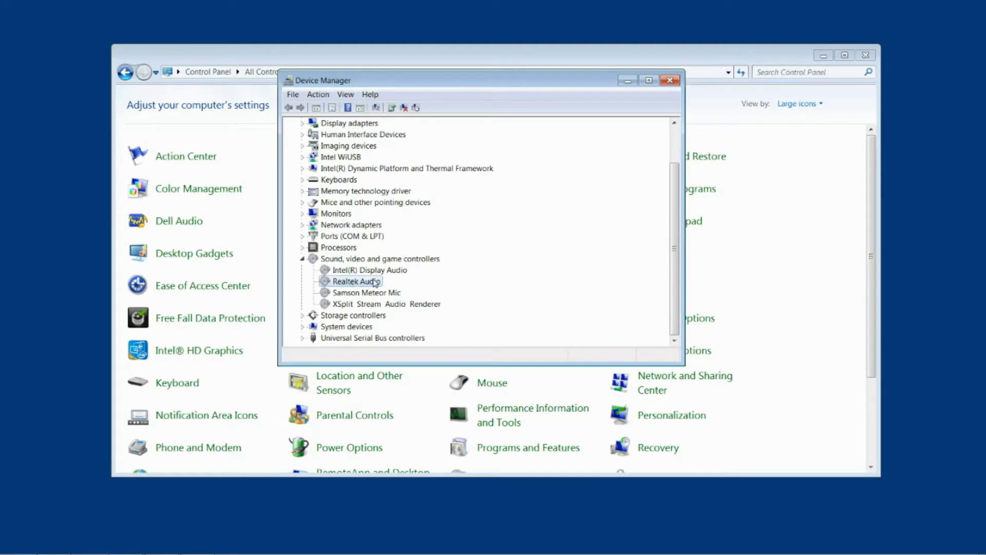
{"action": "right_click", "coordinate": [358, 281]}
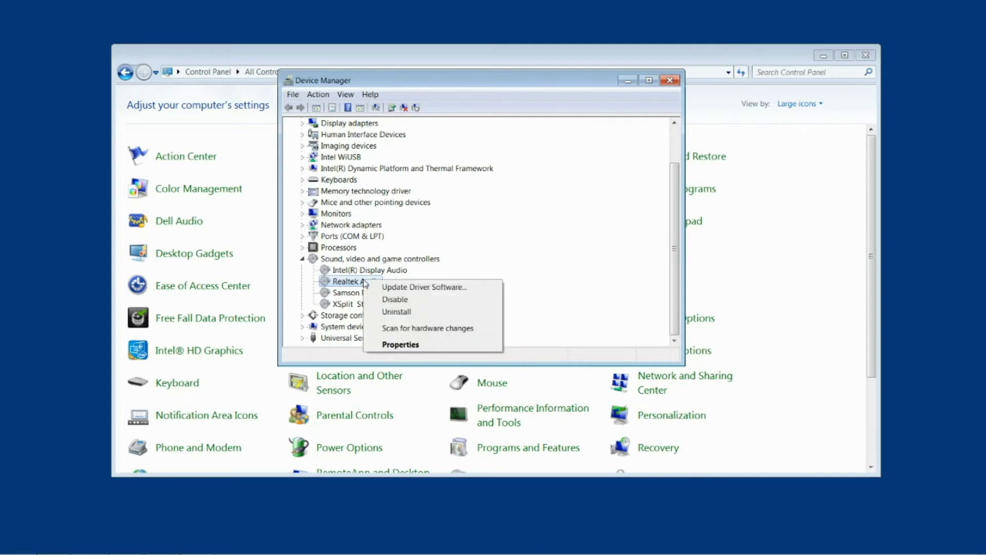
{"action": "mouse_move", "coordinate": [415, 298]}
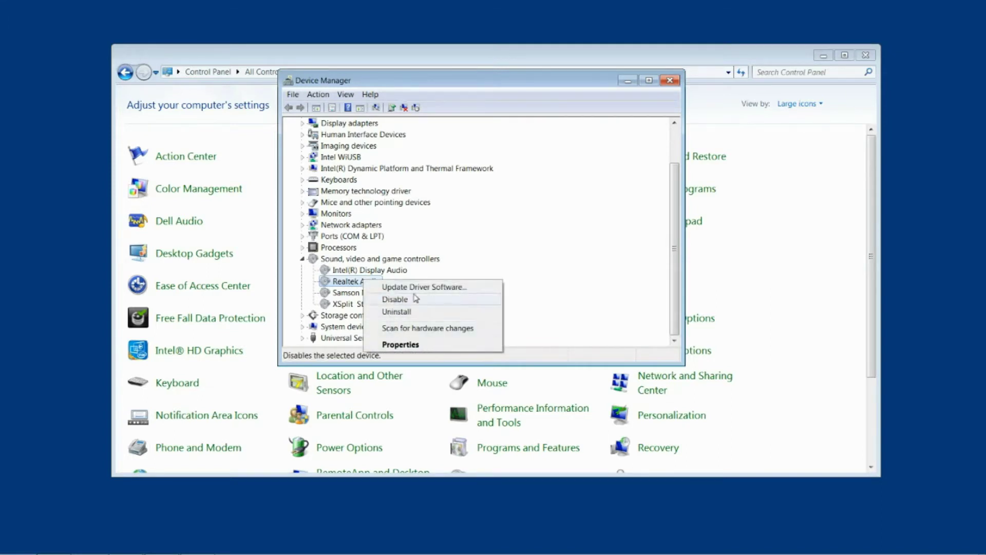
{"action": "left_click", "coordinate": [423, 287]}
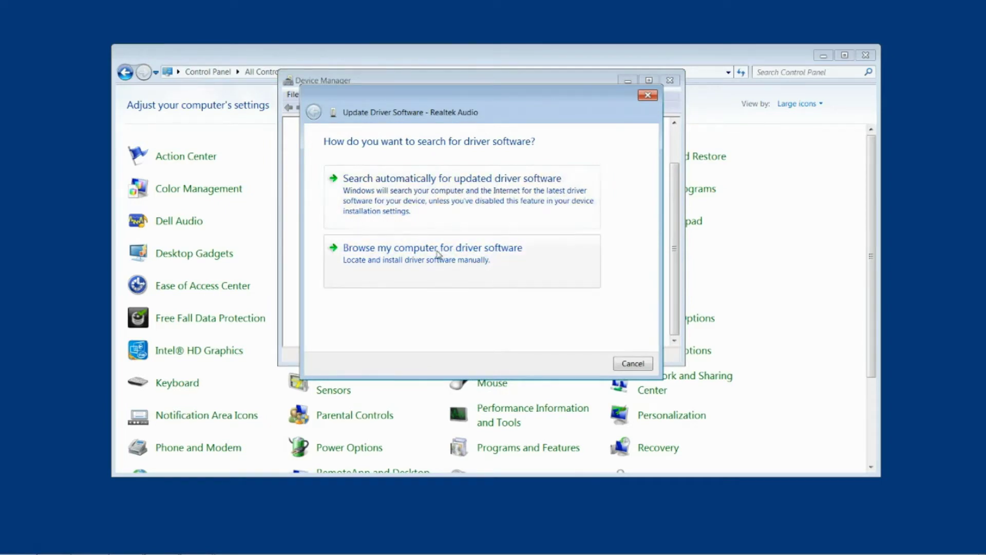
- Install the High Definition Audio Device driver from the compatible list, accepting the warning
{"action": "left_click", "coordinate": [431, 248]}
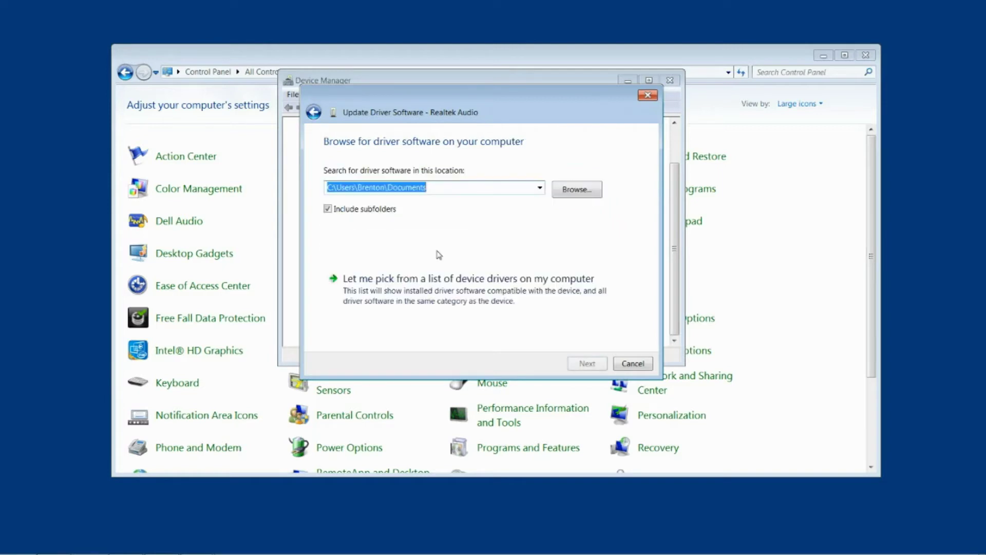
{"action": "left_click", "coordinate": [468, 278]}
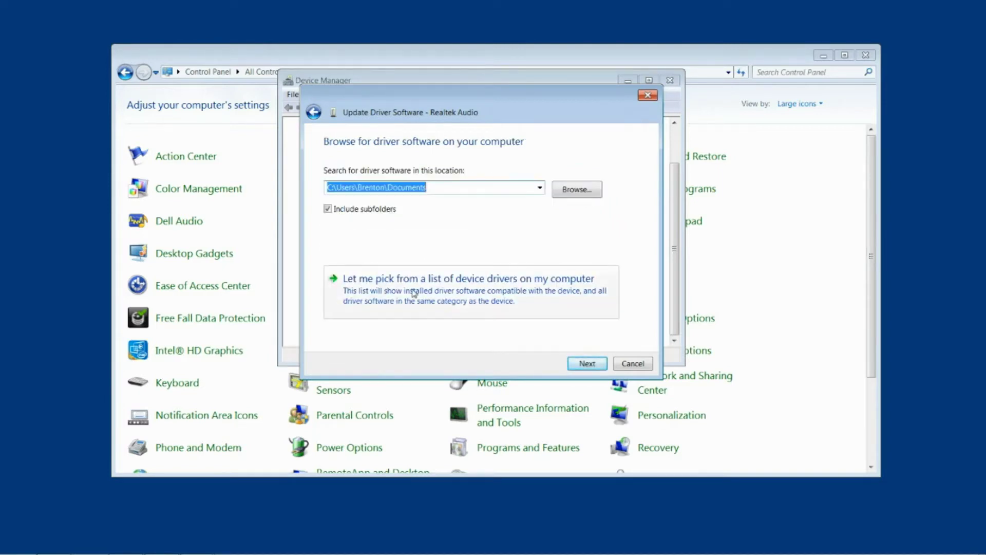
{"action": "mouse_move", "coordinate": [430, 291]}
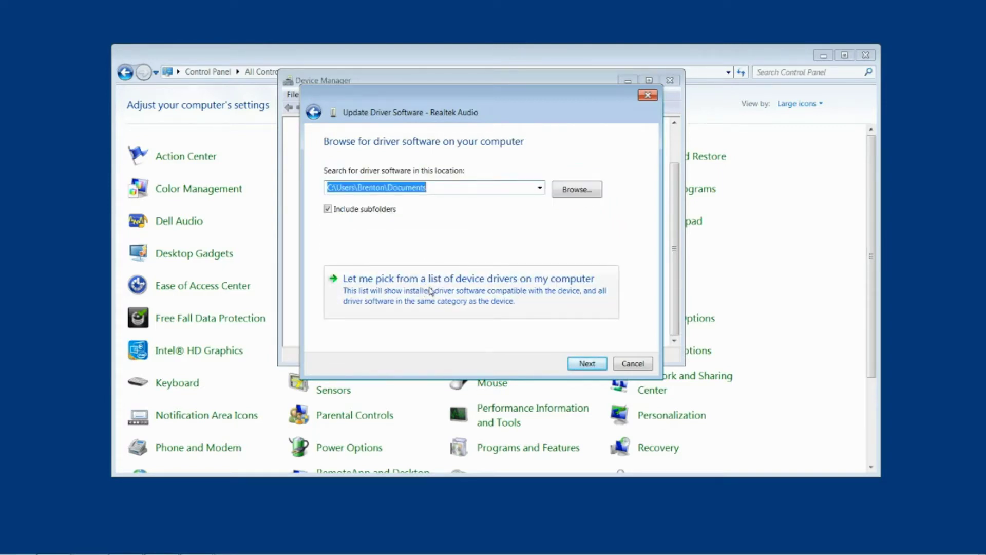
{"action": "left_click", "coordinate": [468, 278]}
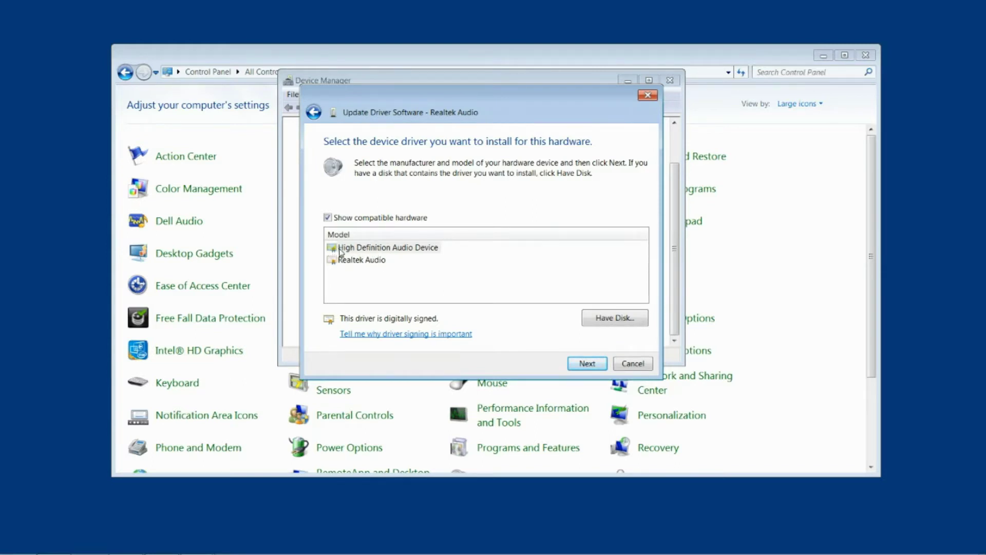
{"action": "mouse_move", "coordinate": [441, 258]}
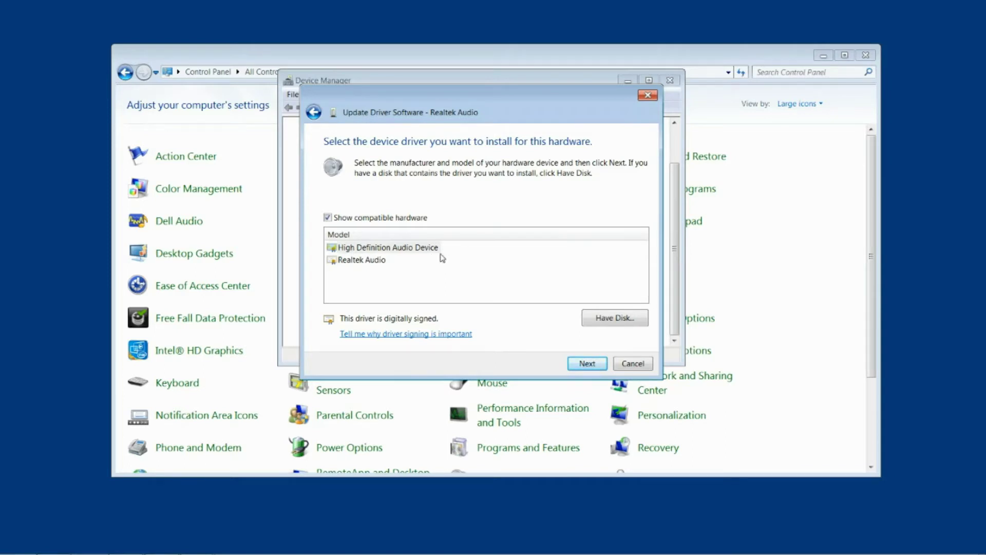
{"action": "left_click", "coordinate": [587, 363]}
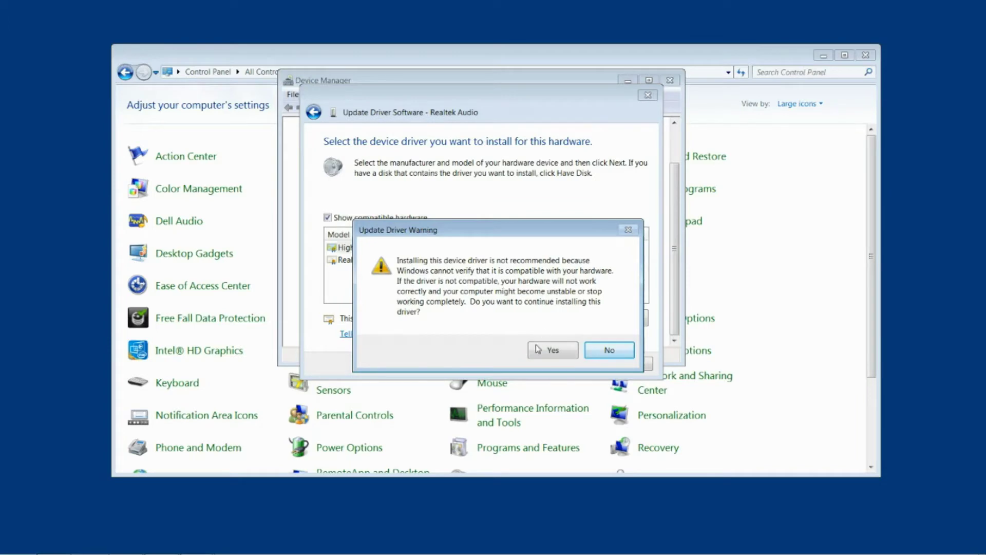
{"action": "left_click", "coordinate": [553, 350]}
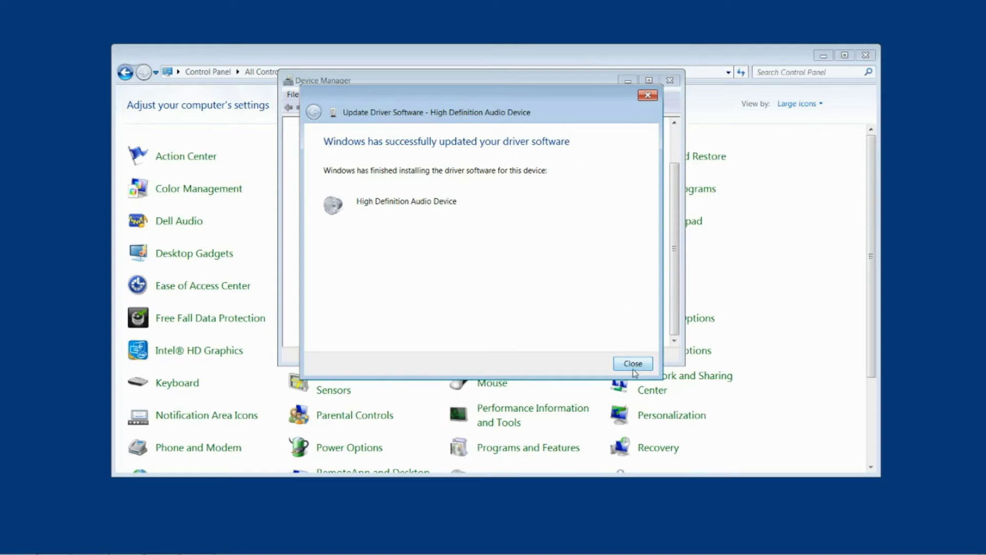
- Close the update wizard and scroll to High Definition Audio Device under sound controllers
{"action": "left_click", "coordinate": [633, 363]}
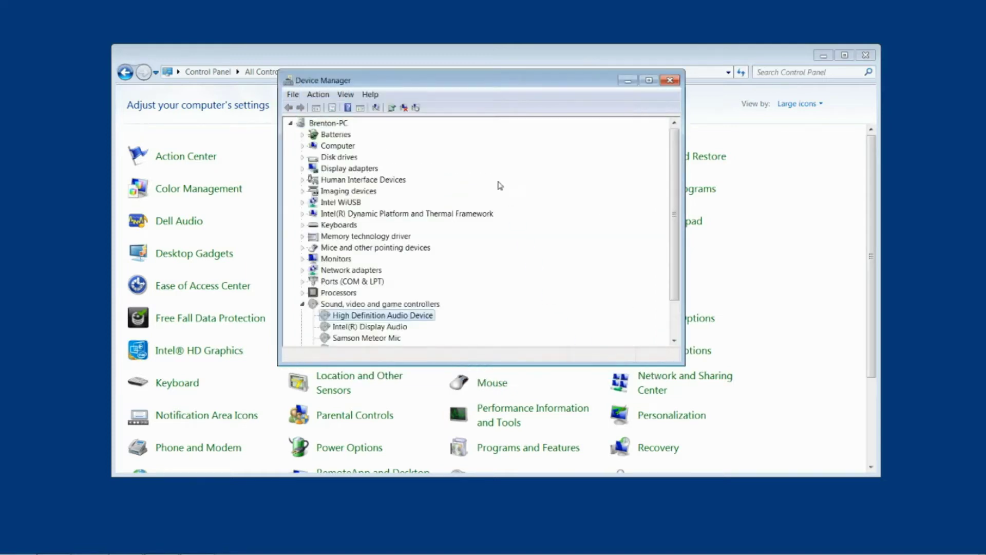
{"action": "scroll", "scroll_direction": "down", "scroll_amount": 3}
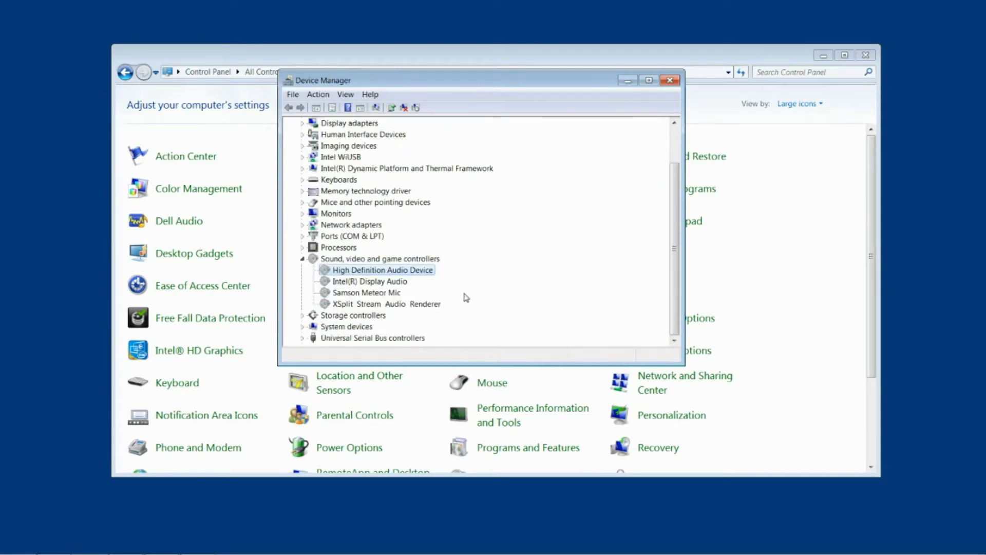
{"action": "mouse_move", "coordinate": [420, 274]}
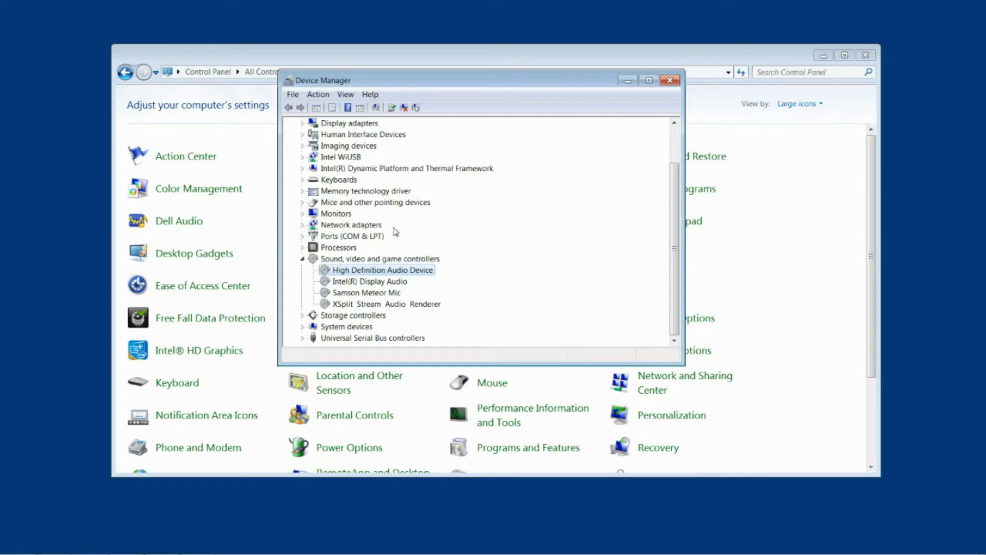
{"action": "mouse_move", "coordinate": [404, 290]}
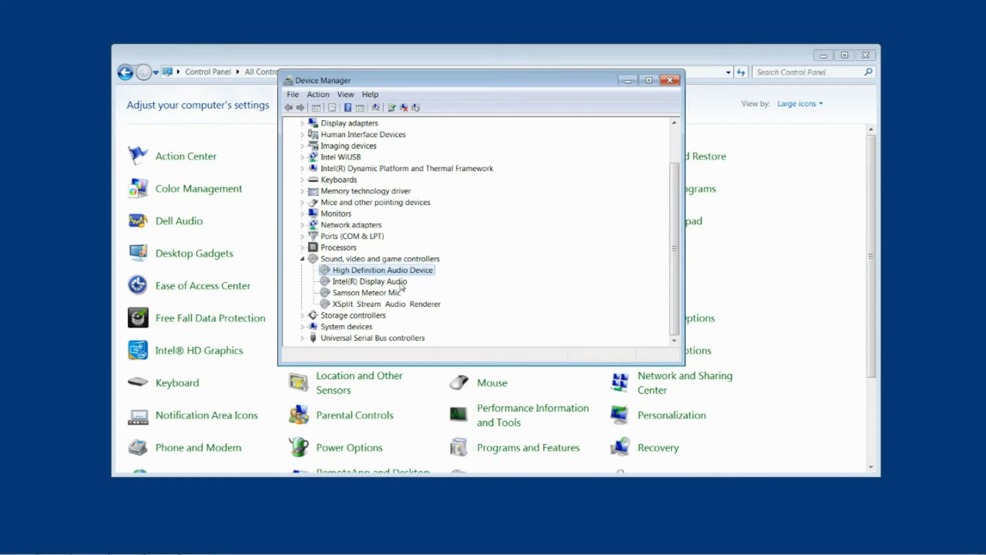
{"action": "mouse_move", "coordinate": [437, 250]}
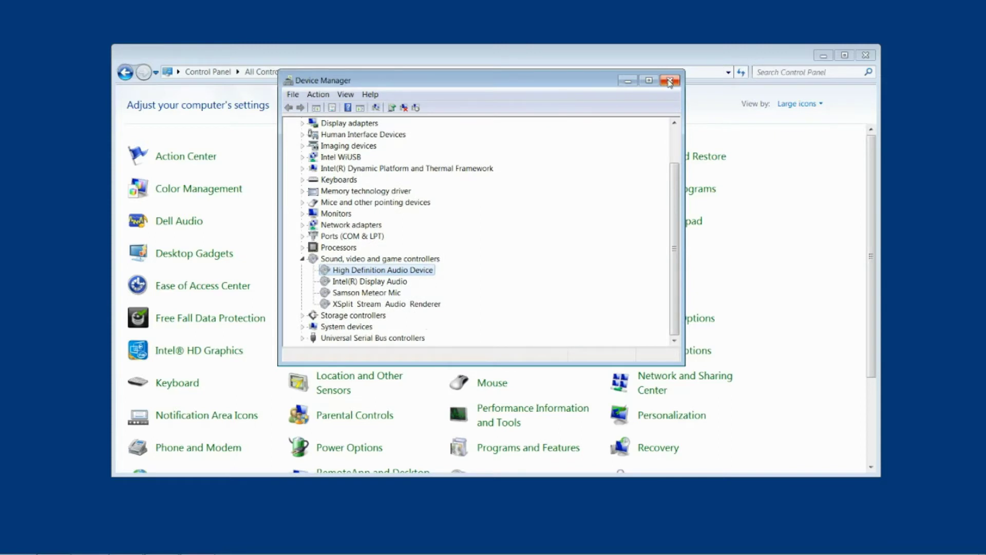
- Close Device Manager, switch Control Panel to Category view, and open Hardware and Sound
{"action": "left_click", "coordinate": [668, 81]}
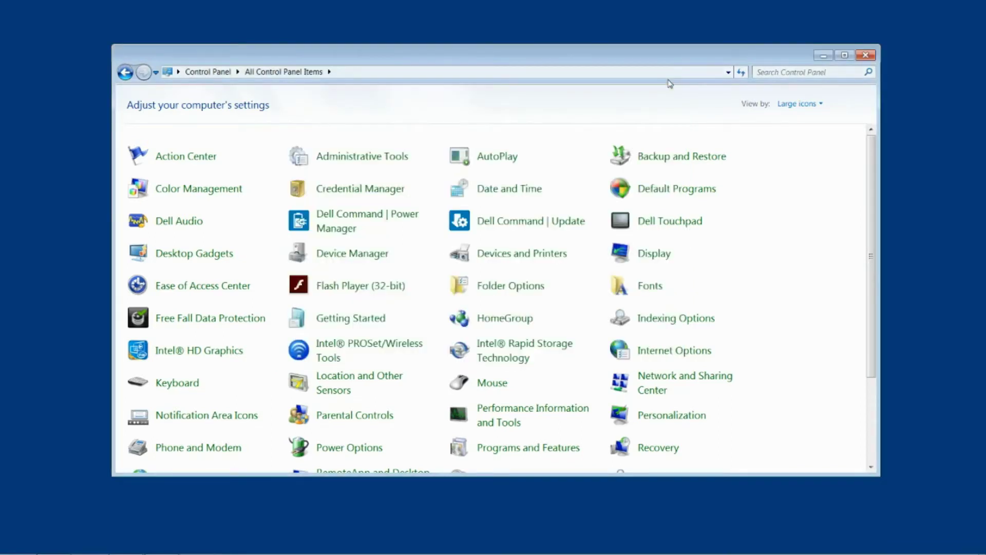
{"action": "left_click", "coordinate": [800, 103]}
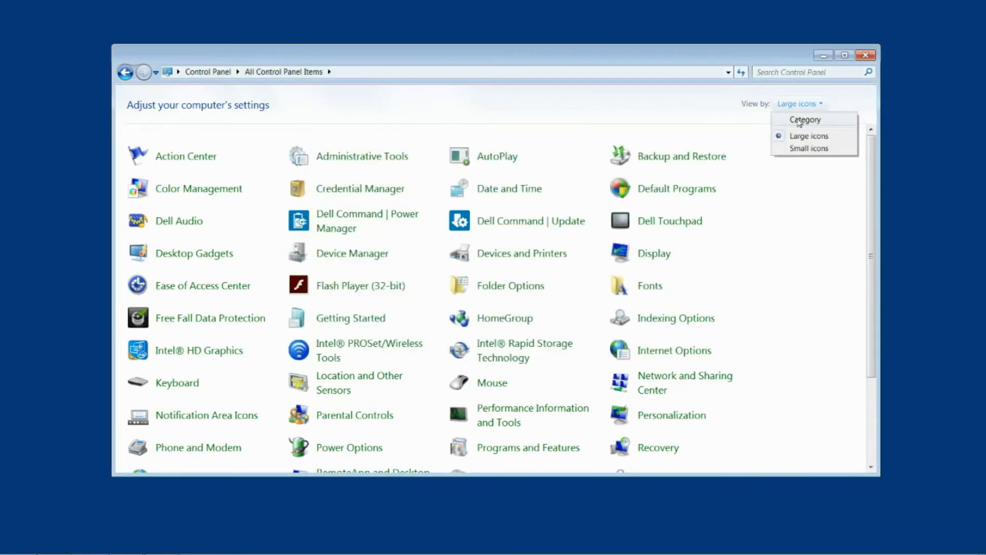
{"action": "left_click", "coordinate": [805, 119]}
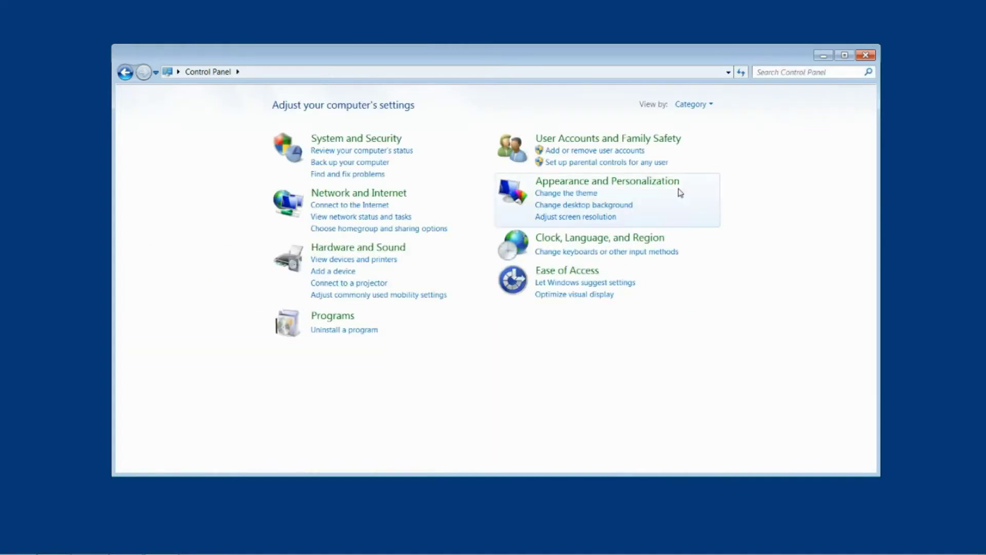
{"action": "left_click", "coordinate": [358, 247]}
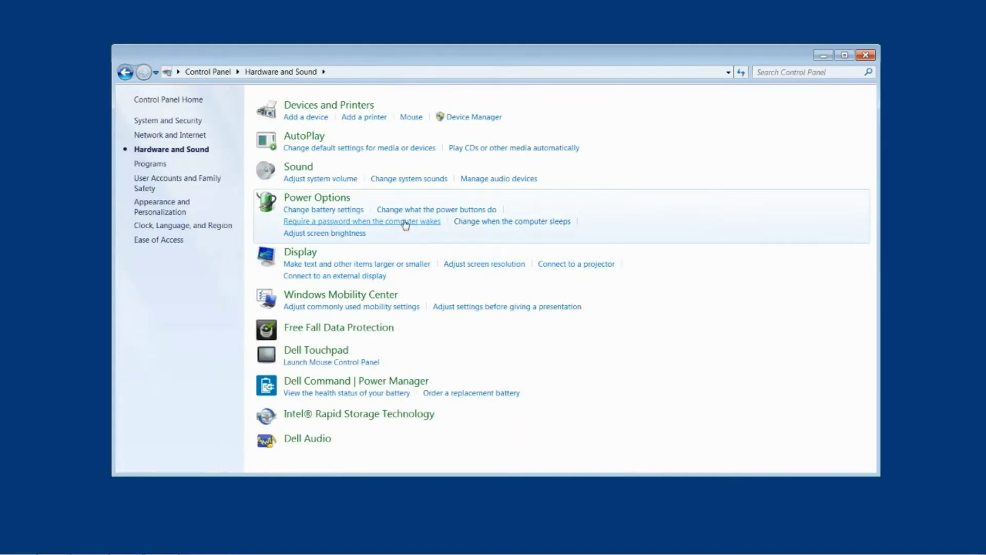
{"action": "mouse_move", "coordinate": [309, 438]}
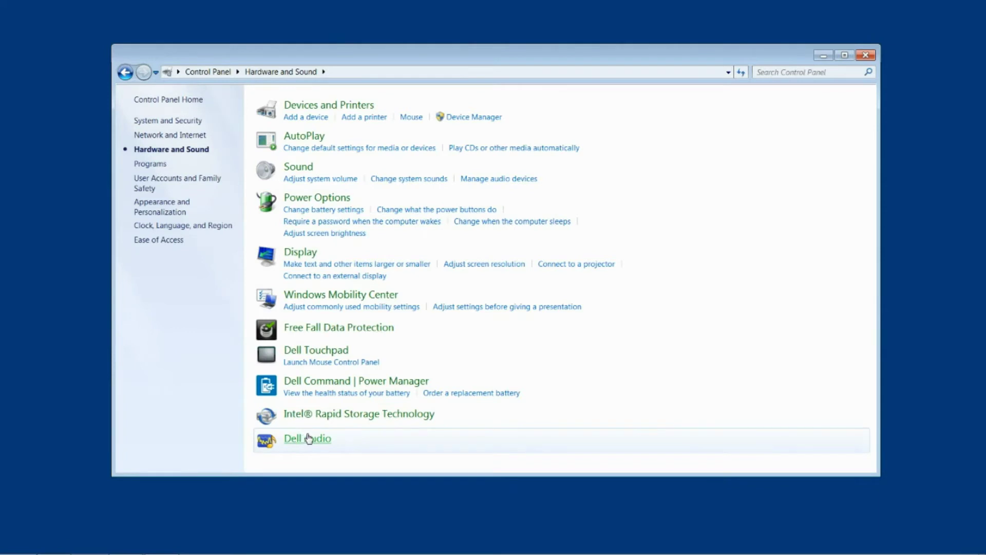
{"action": "mouse_move", "coordinate": [311, 442]}
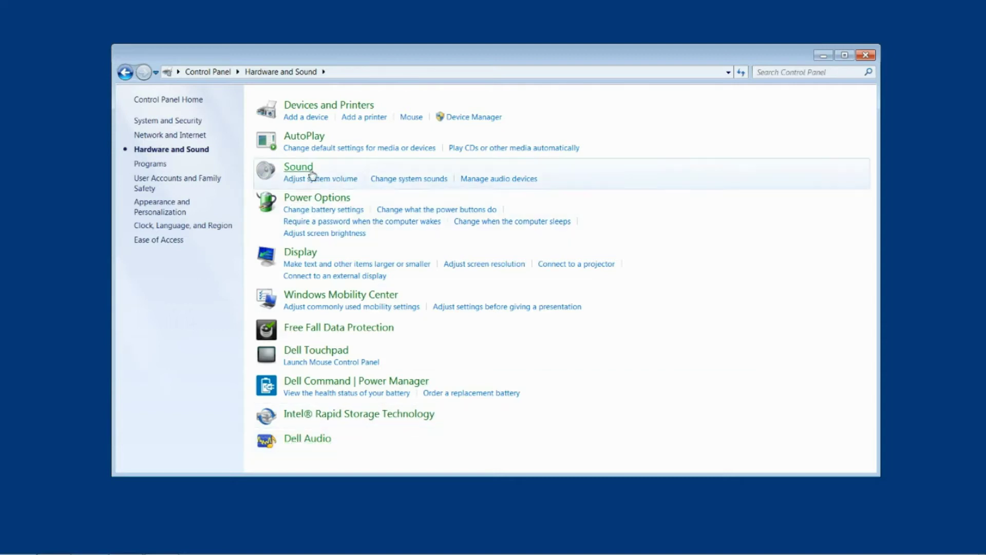
{"action": "mouse_move", "coordinate": [297, 174]}
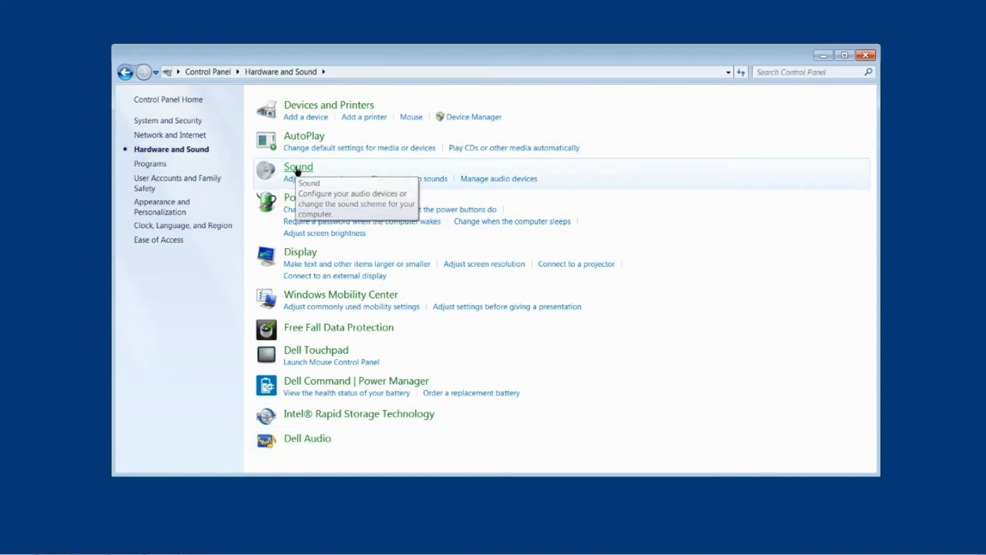
- Tick Disable all enhancements for the High Definition Audio Device speakers and apply
{"action": "left_click", "coordinate": [298, 166]}
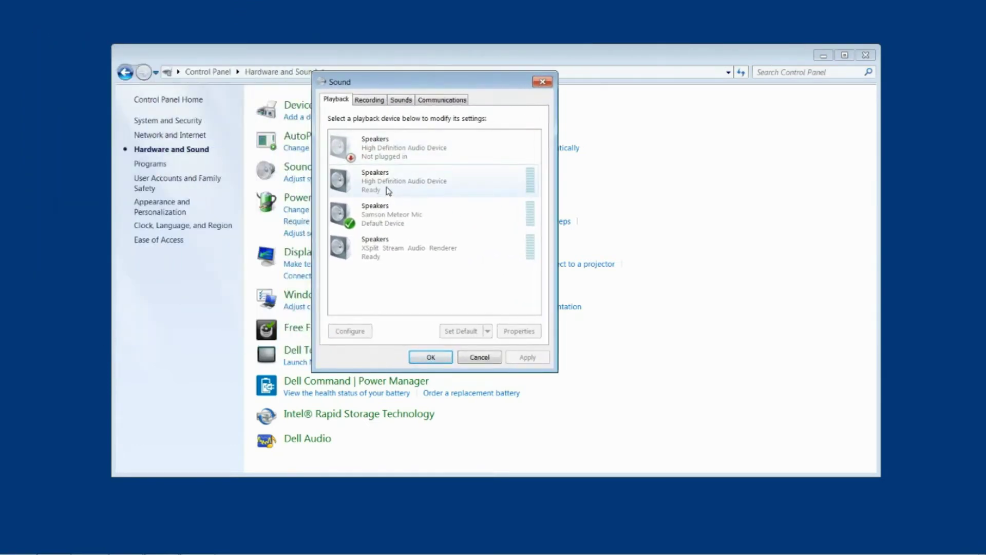
{"action": "left_click", "coordinate": [422, 180]}
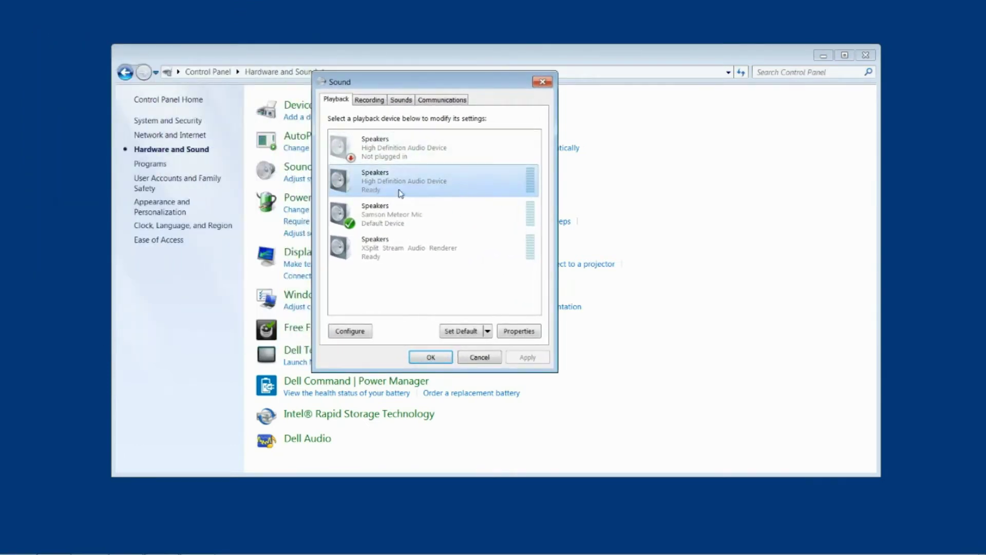
{"action": "left_click", "coordinate": [519, 331]}
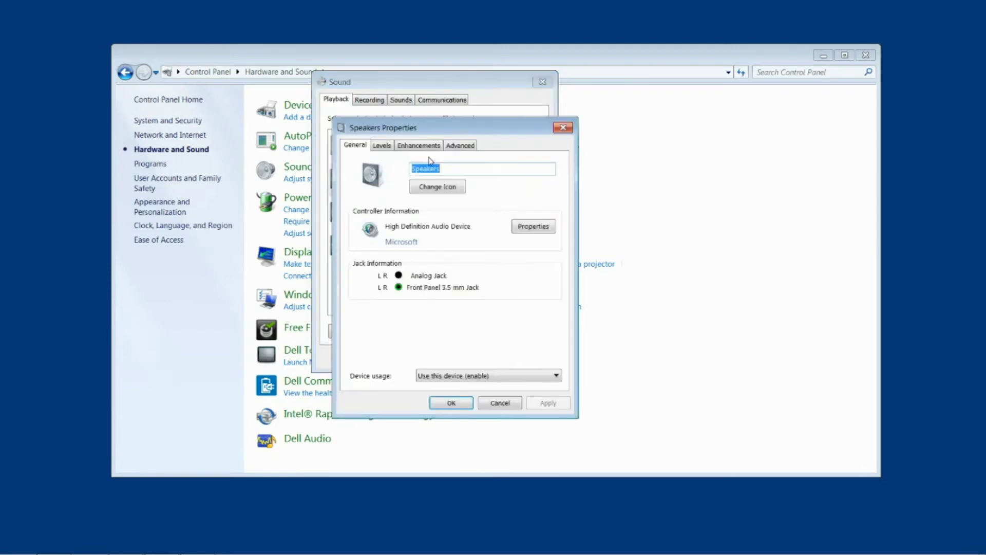
{"action": "left_click", "coordinate": [418, 146]}
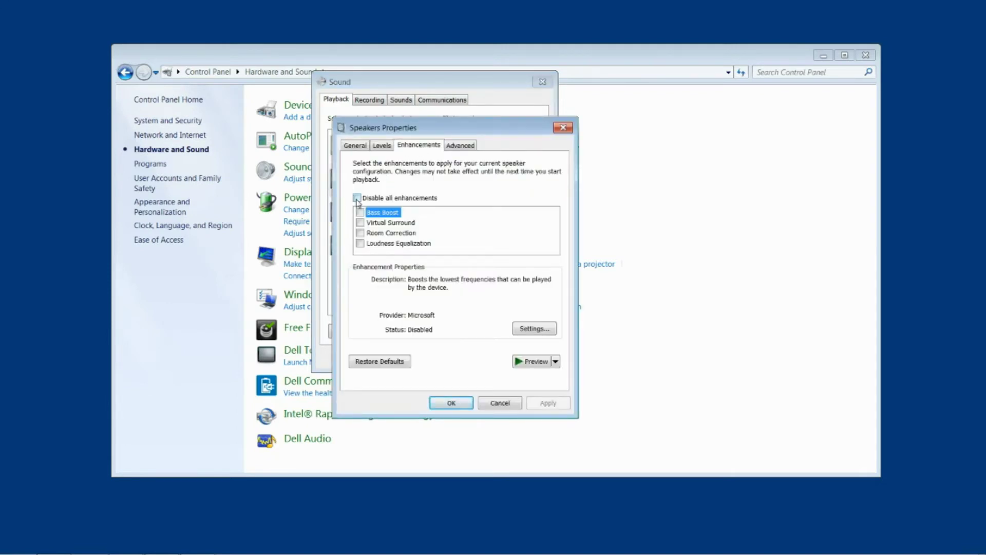
{"action": "left_click", "coordinate": [357, 198]}
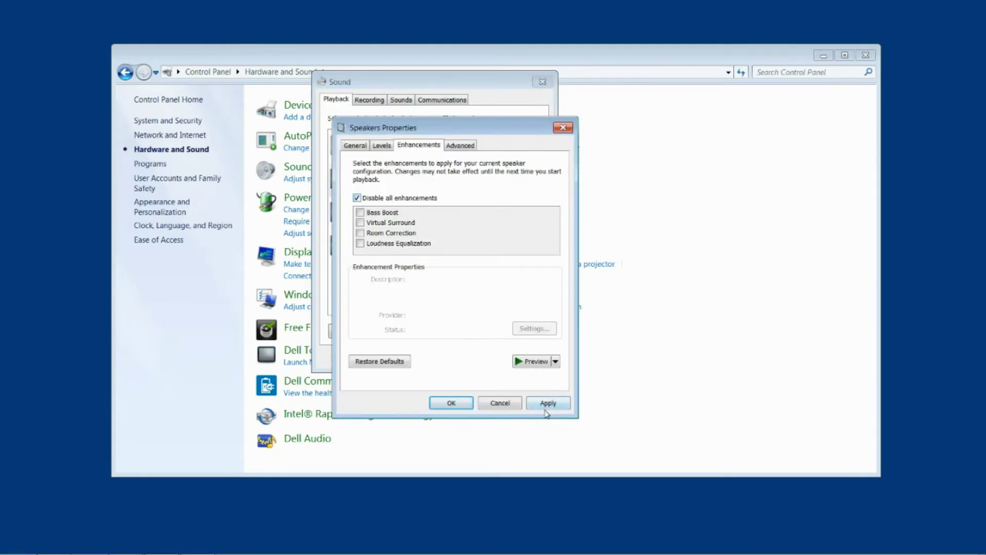
{"action": "left_click", "coordinate": [451, 403]}
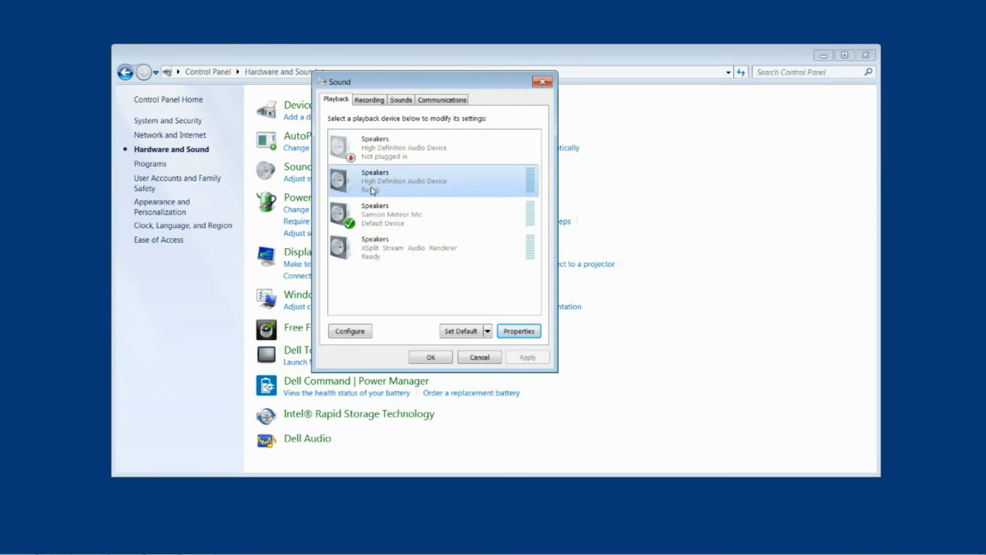
{"action": "mouse_move", "coordinate": [388, 192]}
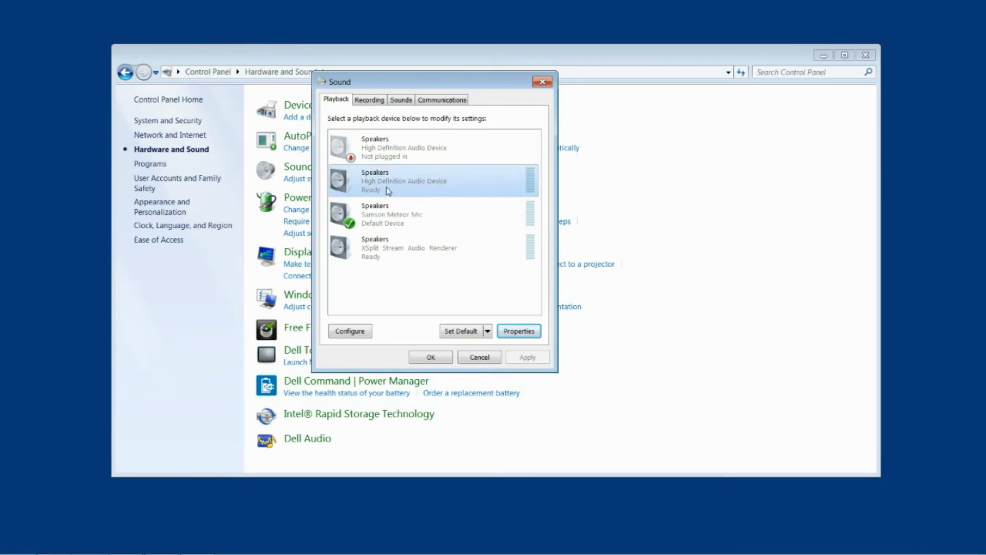
{"action": "mouse_move", "coordinate": [423, 188]}
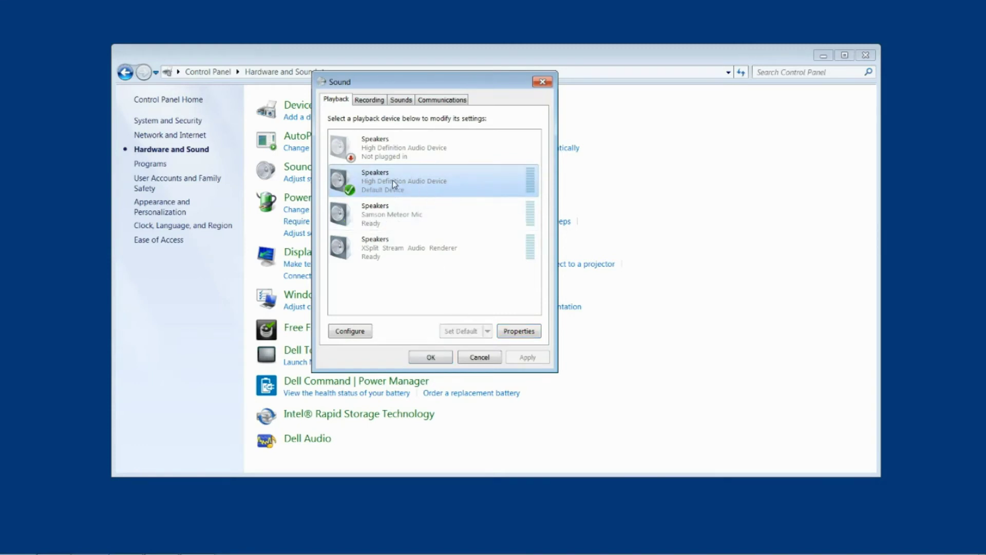
{"action": "mouse_move", "coordinate": [408, 189]}
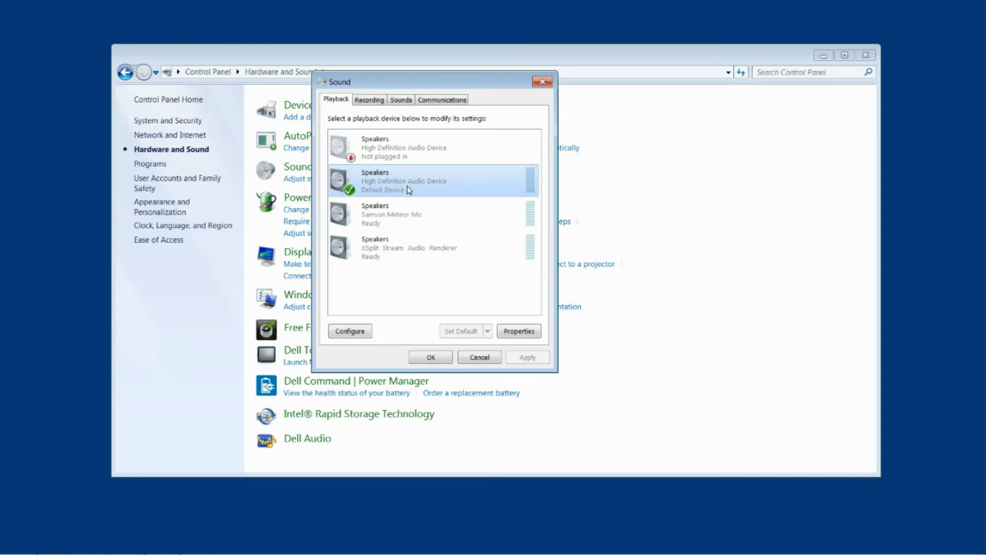
{"action": "mouse_move", "coordinate": [426, 180]}
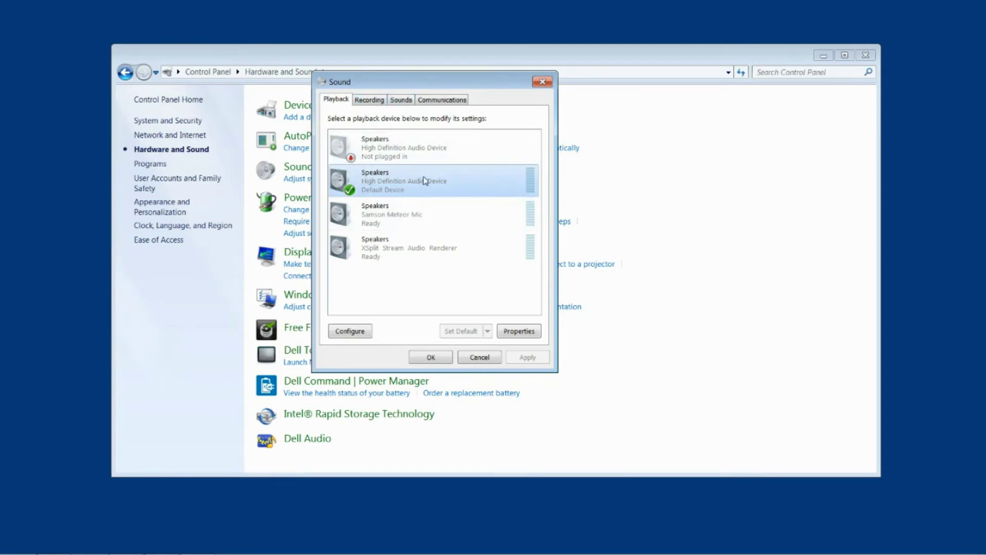
{"action": "mouse_move", "coordinate": [430, 187]}
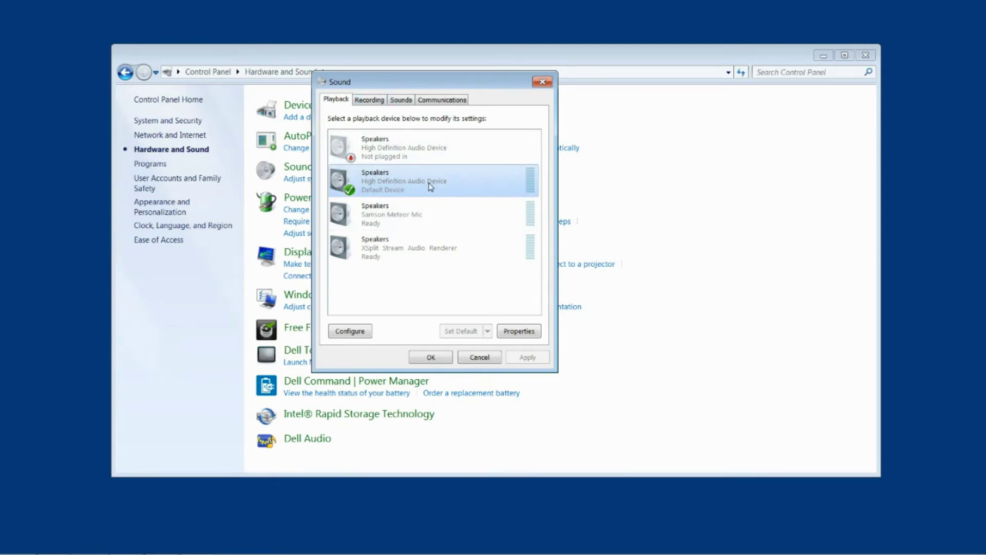
{"action": "mouse_move", "coordinate": [431, 172]}
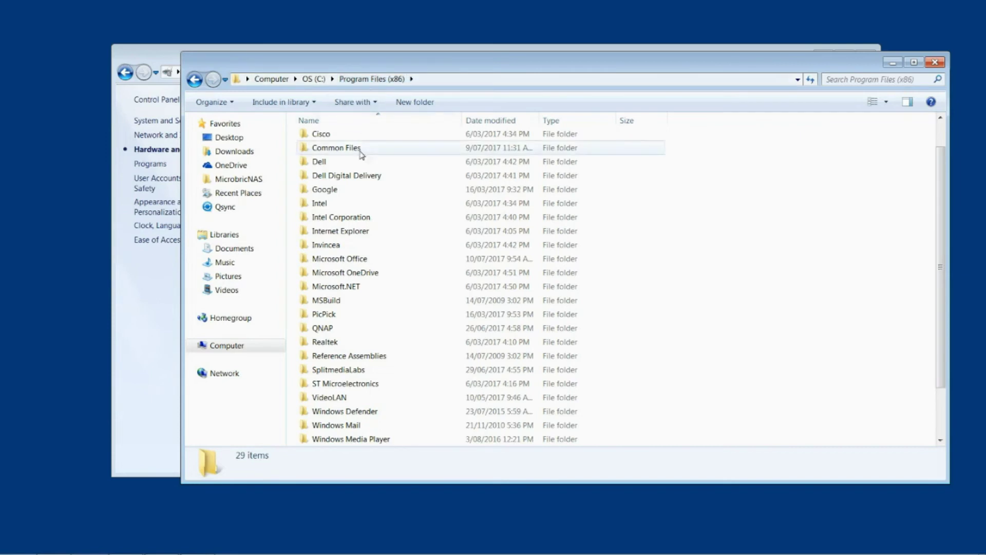
- Browse into Realtek\Audio, then go back up to Program Files (x86)
{"action": "left_click", "coordinate": [324, 342]}
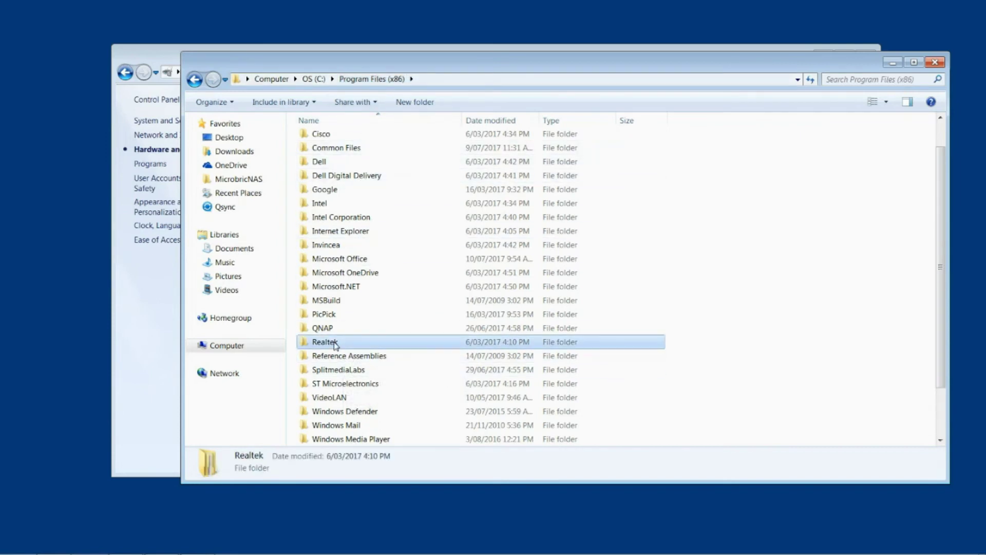
{"action": "double_click", "coordinate": [324, 342]}
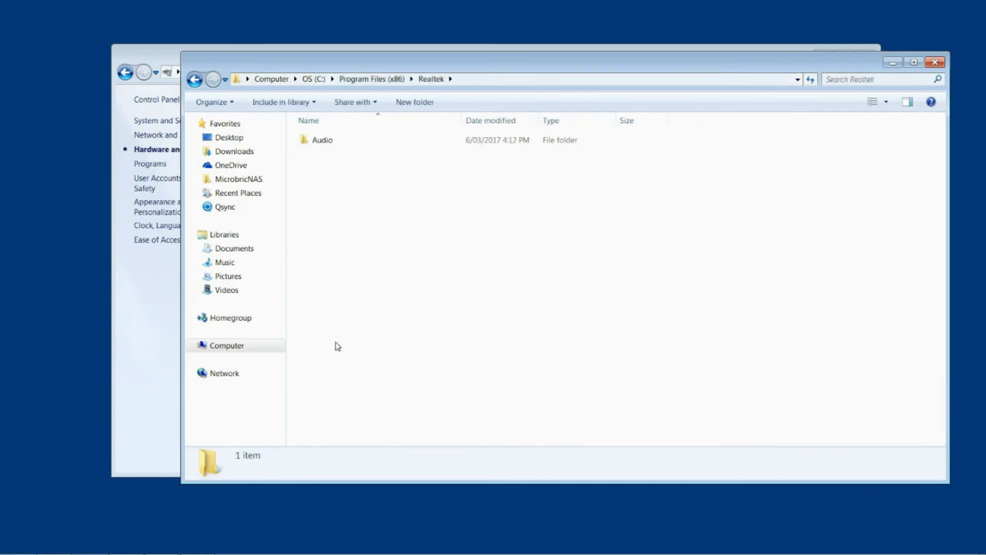
{"action": "double_click", "coordinate": [322, 140]}
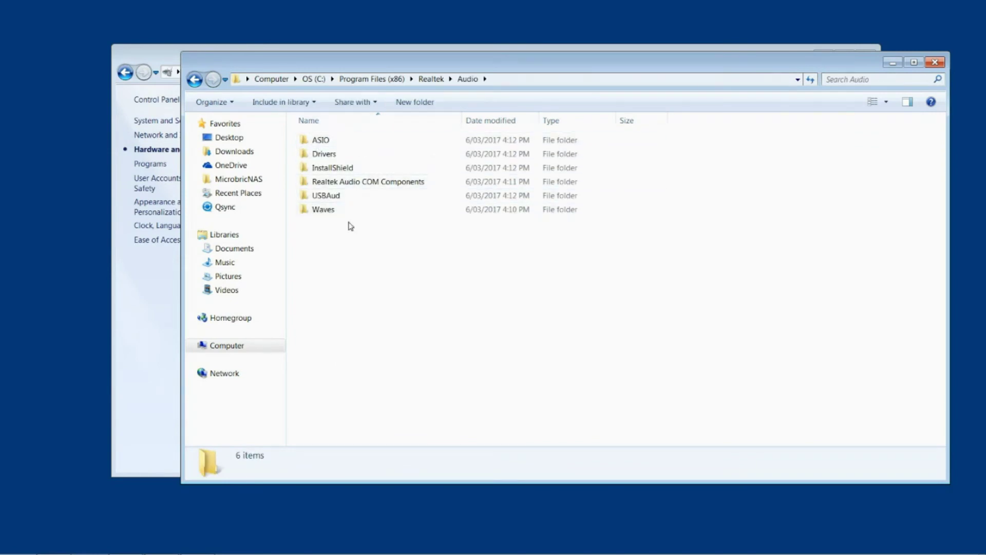
{"action": "mouse_move", "coordinate": [361, 243]}
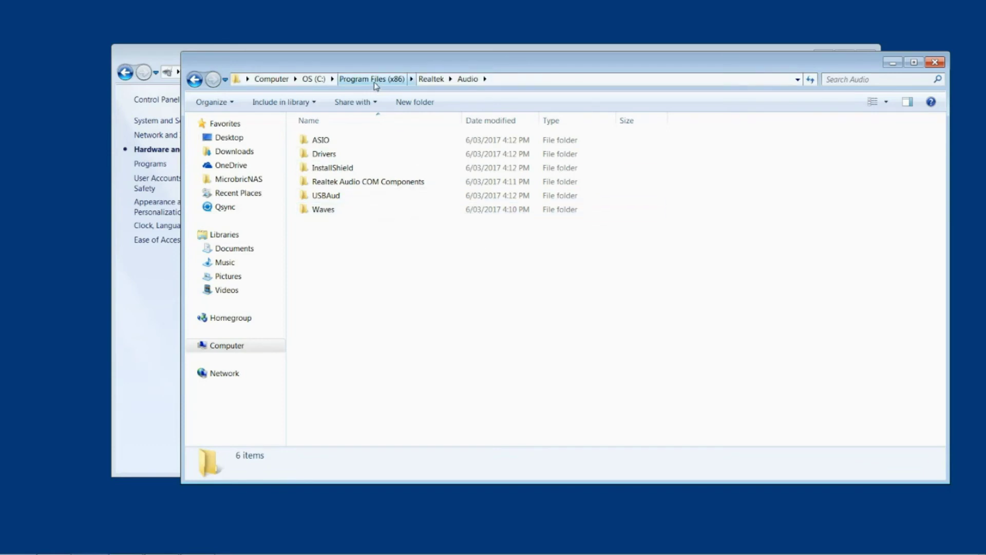
{"action": "left_click", "coordinate": [373, 79]}
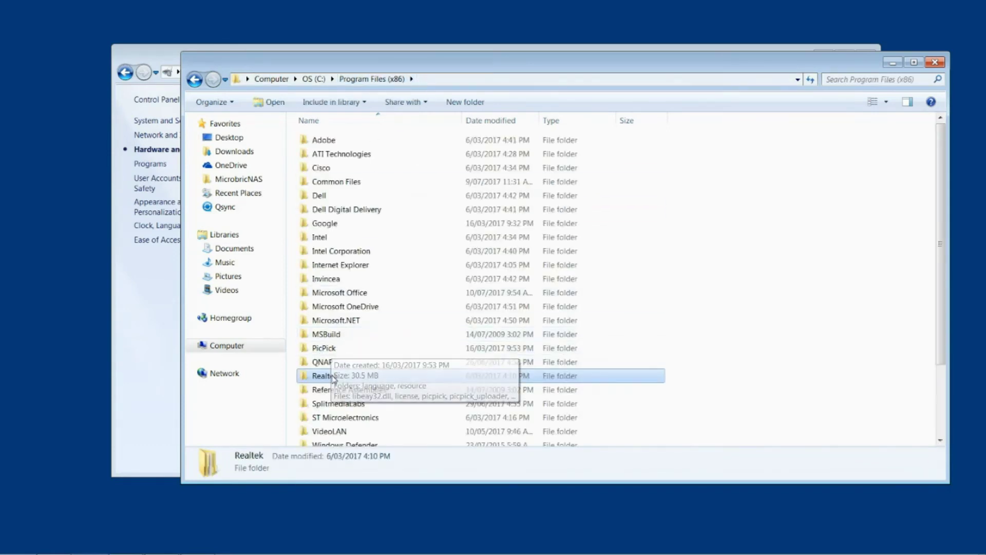
- Open the Realtek folder's Properties Security tab and select SYSTEM
{"action": "right_click", "coordinate": [324, 376]}
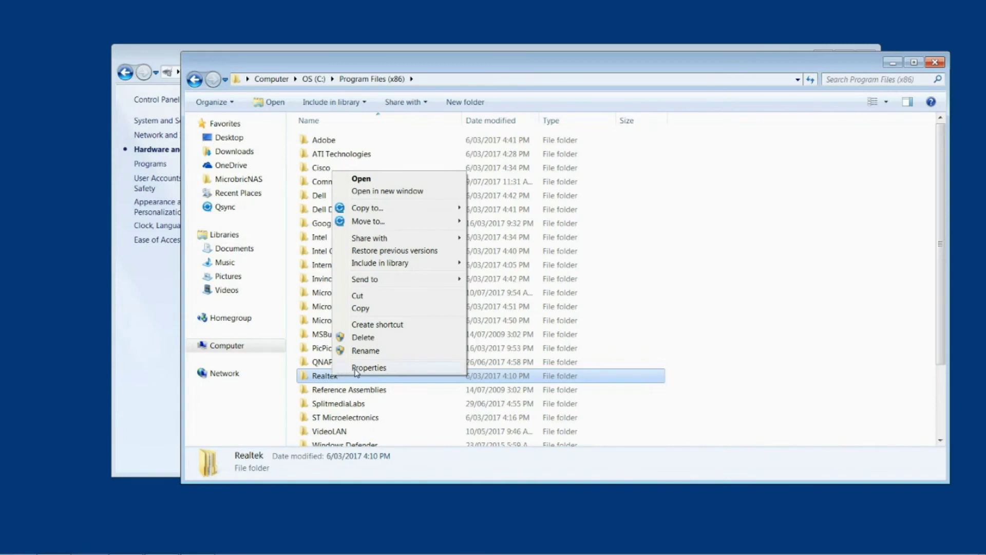
{"action": "left_click", "coordinate": [369, 367]}
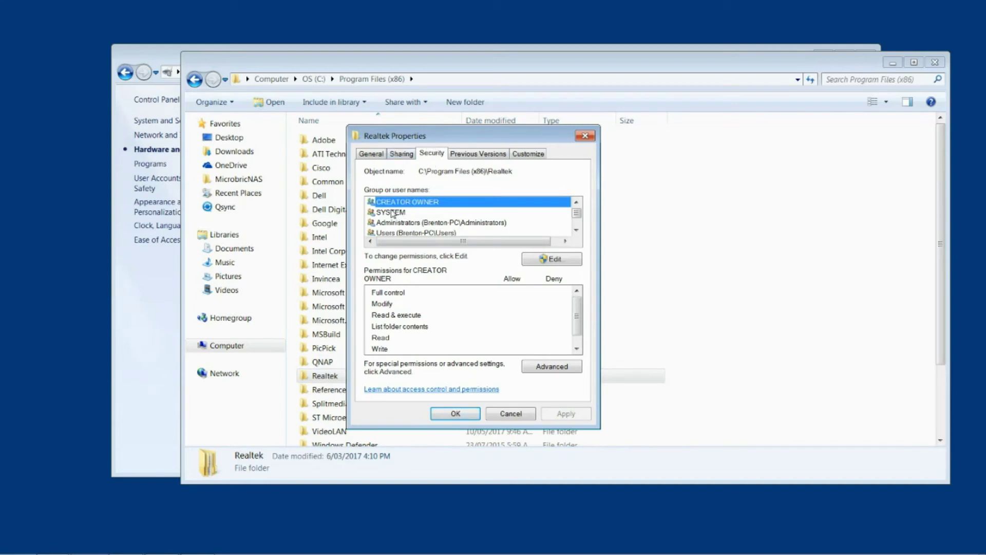
{"action": "left_click", "coordinate": [390, 212]}
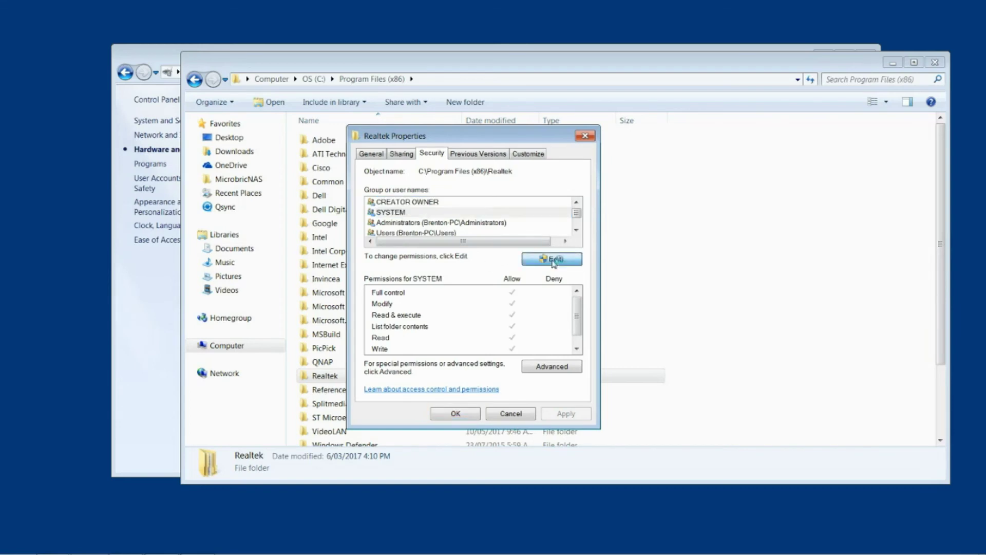
- Set Deny Full control for SYSTEM on Realtek, apply, and confirm the warning
{"action": "left_click", "coordinate": [552, 258]}
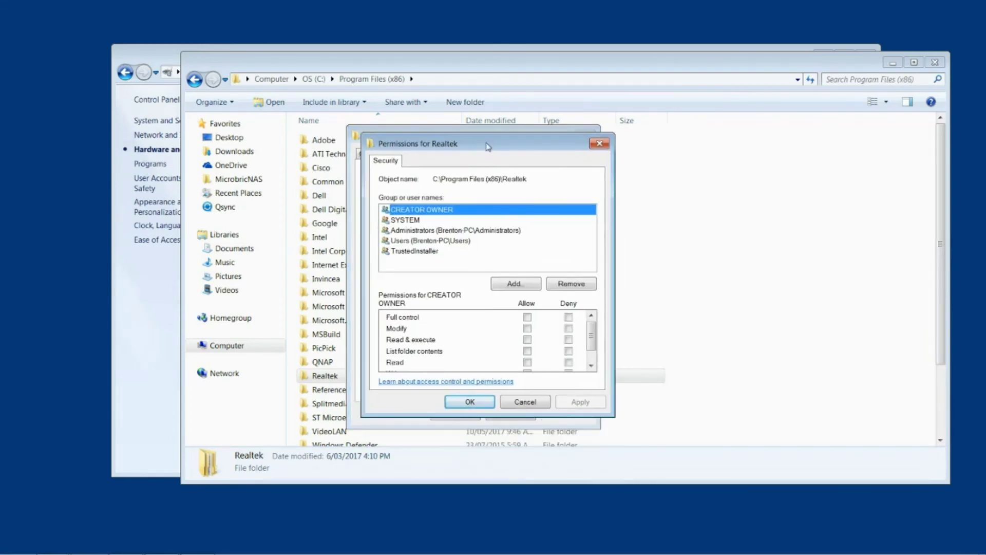
{"action": "left_click", "coordinate": [405, 219]}
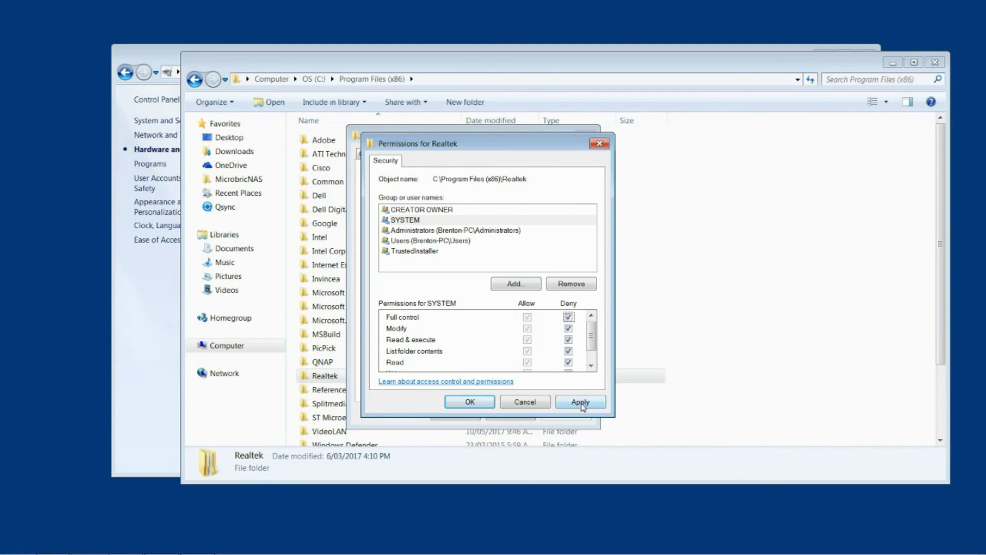
{"action": "left_click", "coordinate": [579, 401]}
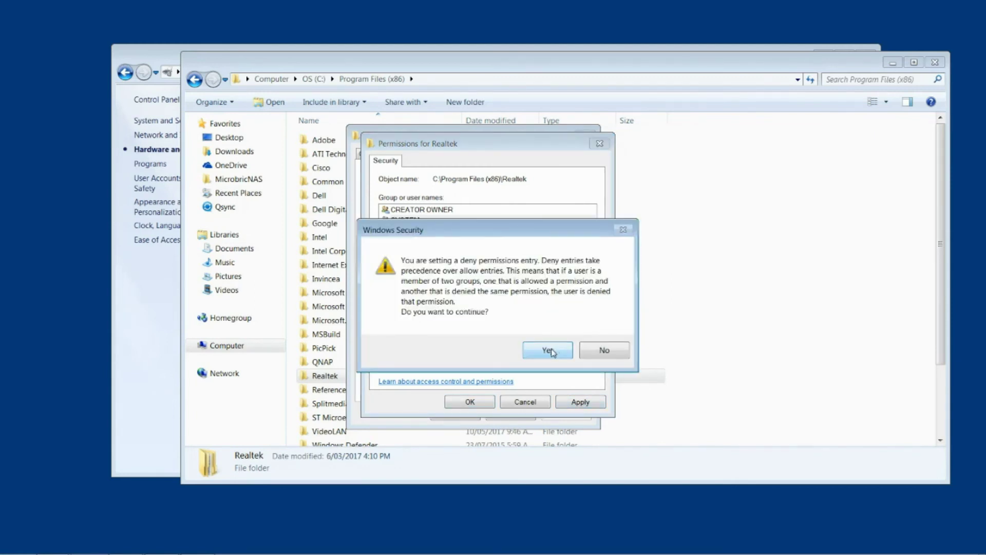
{"action": "left_click", "coordinate": [547, 349]}
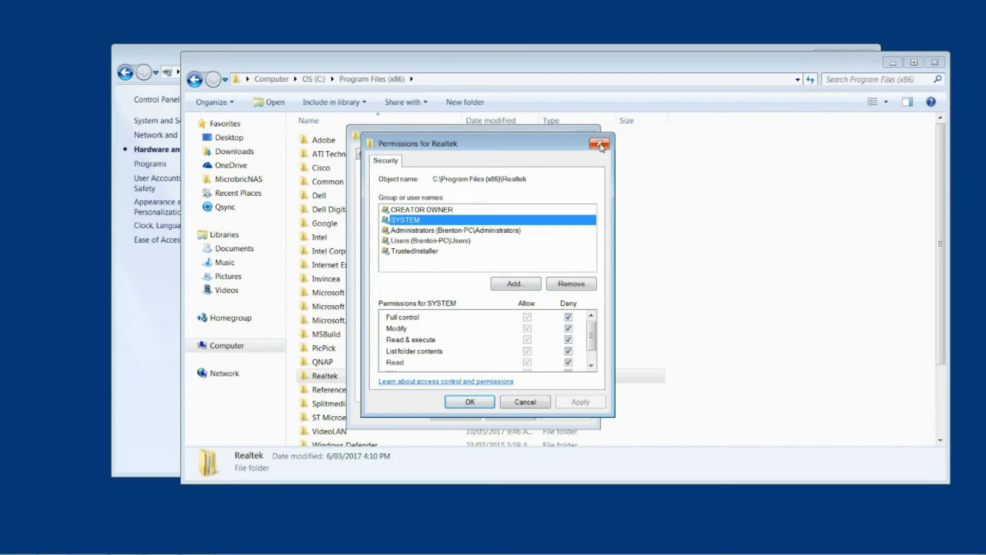
- Close the permissions editor and scroll SYSTEM's list to verify every Deny tick
{"action": "left_click", "coordinate": [598, 145]}
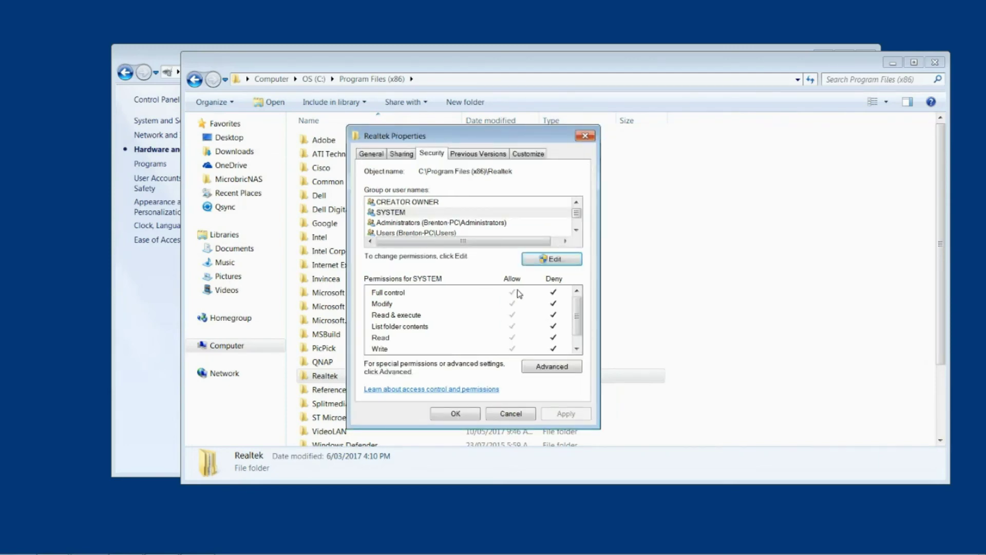
{"action": "scroll", "scroll_direction": "down", "scroll_amount": 3}
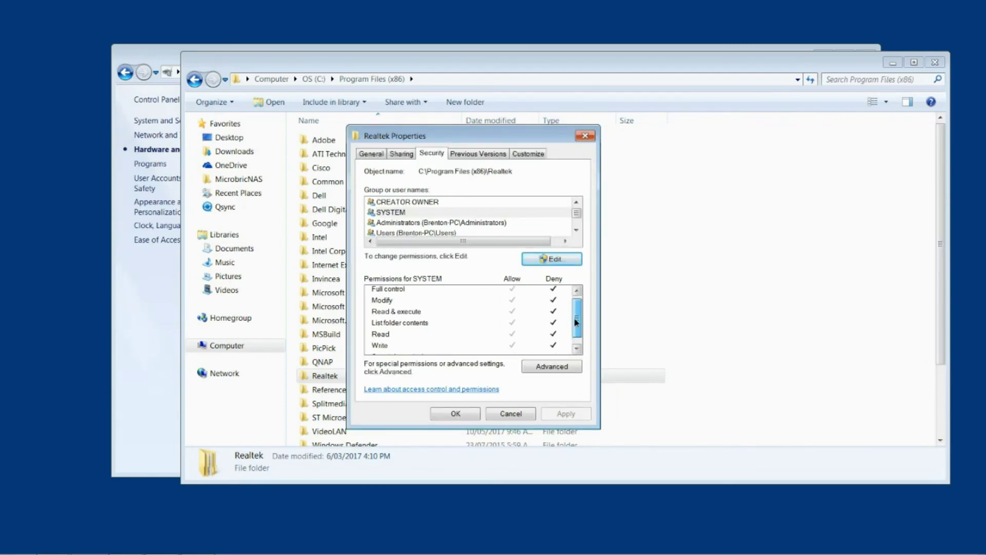
{"action": "scroll", "scroll_direction": "down", "scroll_amount": 3}
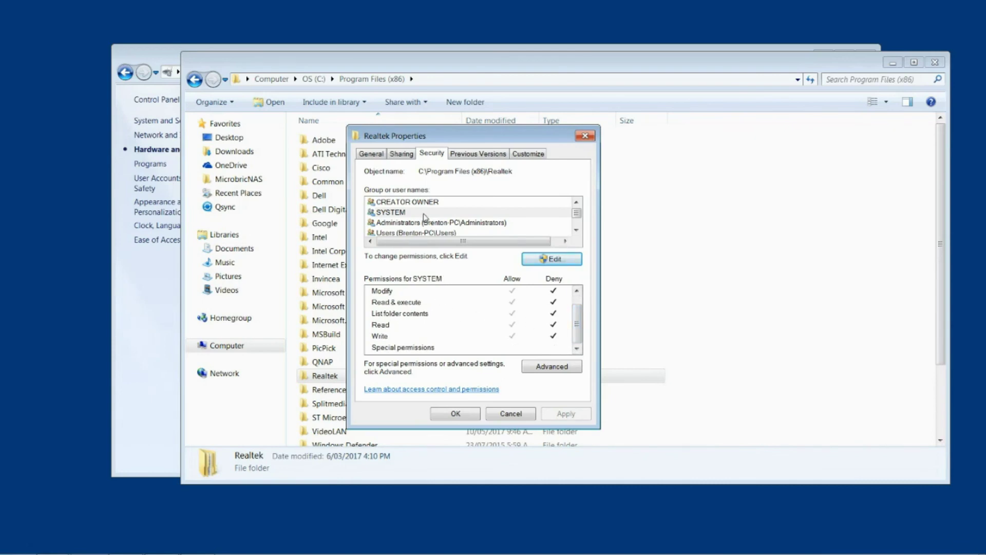
{"action": "mouse_move", "coordinate": [421, 354]}
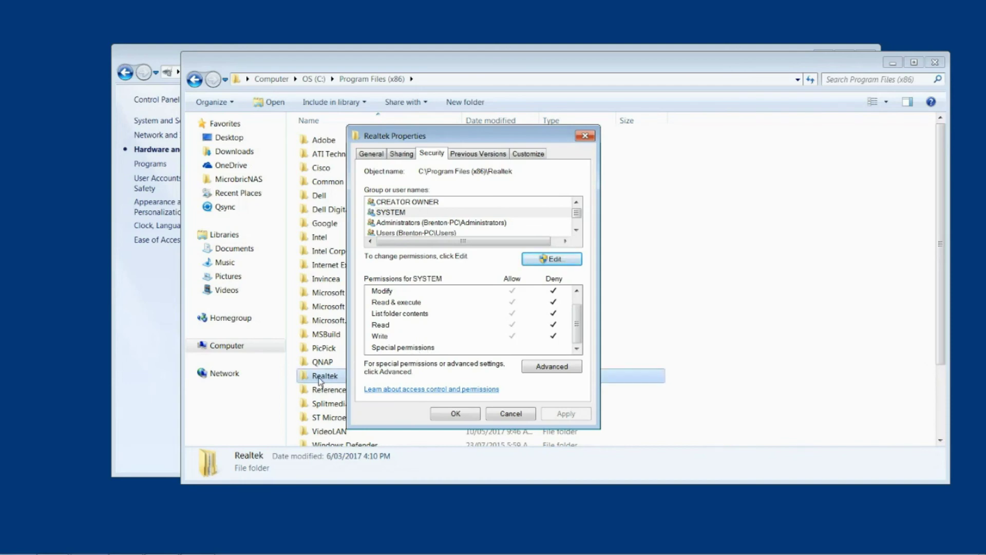
{"action": "mouse_move", "coordinate": [323, 381]}
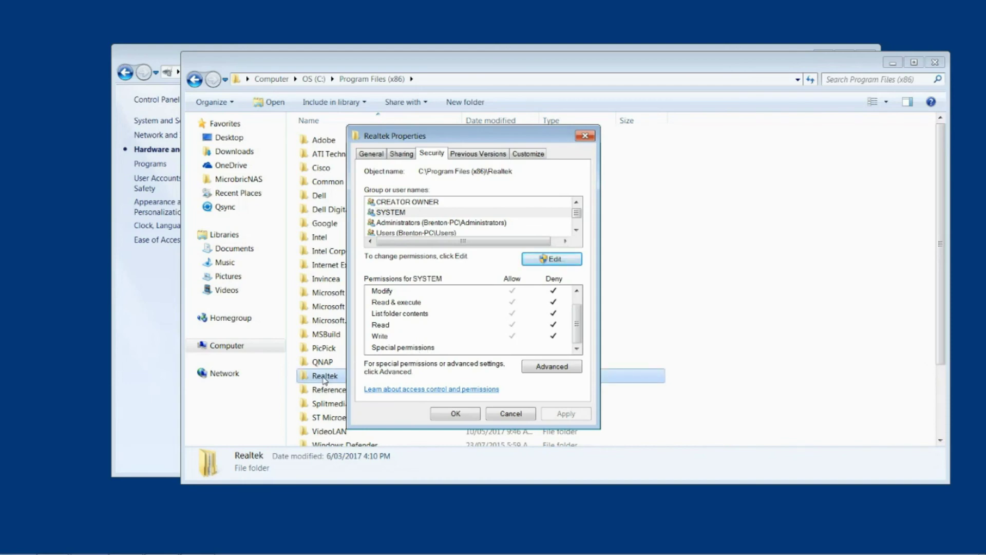